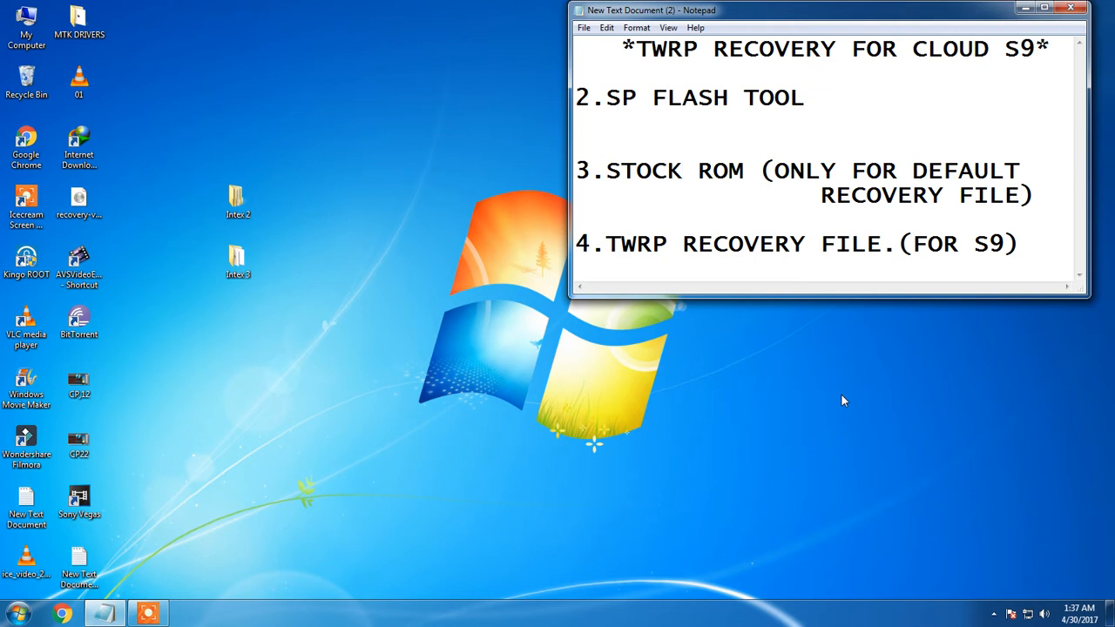
- Navigate through Intex 2 and Pack-FlashTool into the SP_Flash_Tool program folder
click(683, 171)
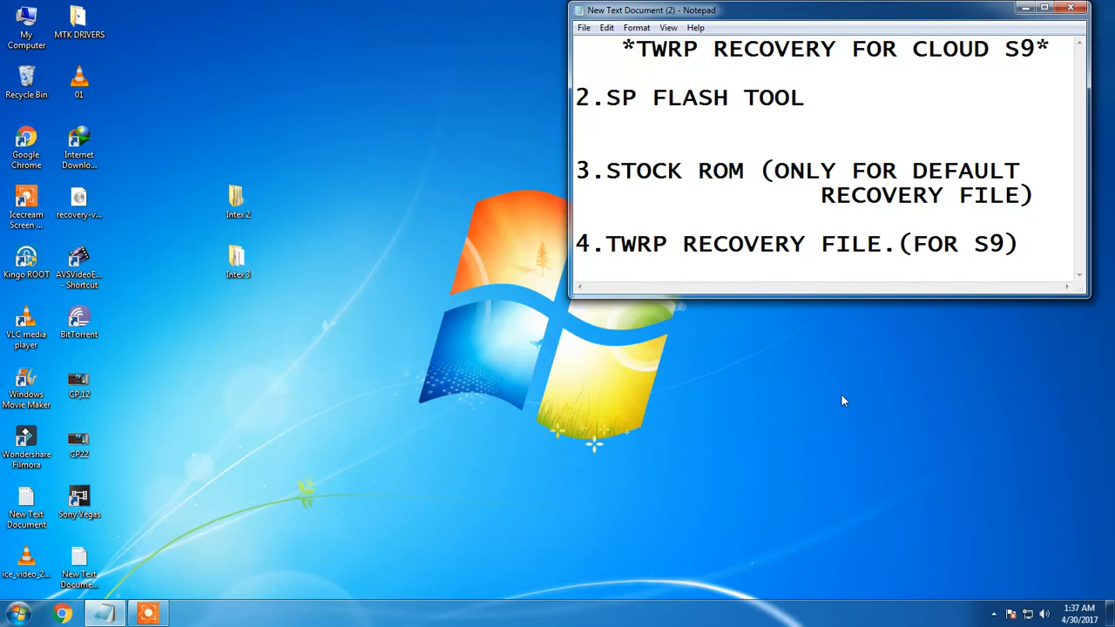
click(683, 171)
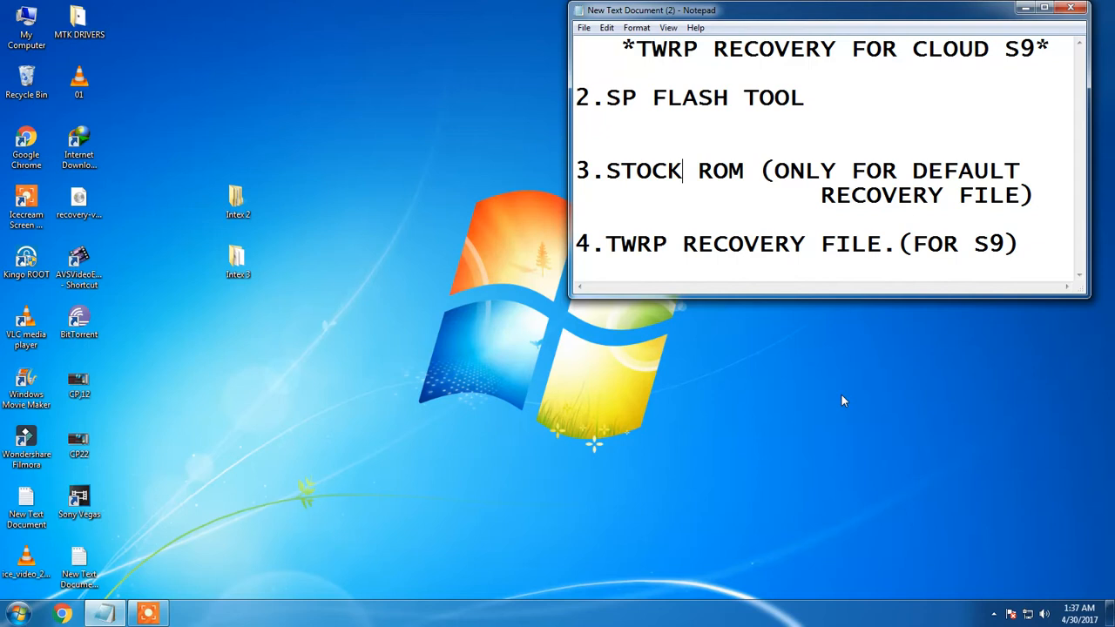
double_click(237, 195)
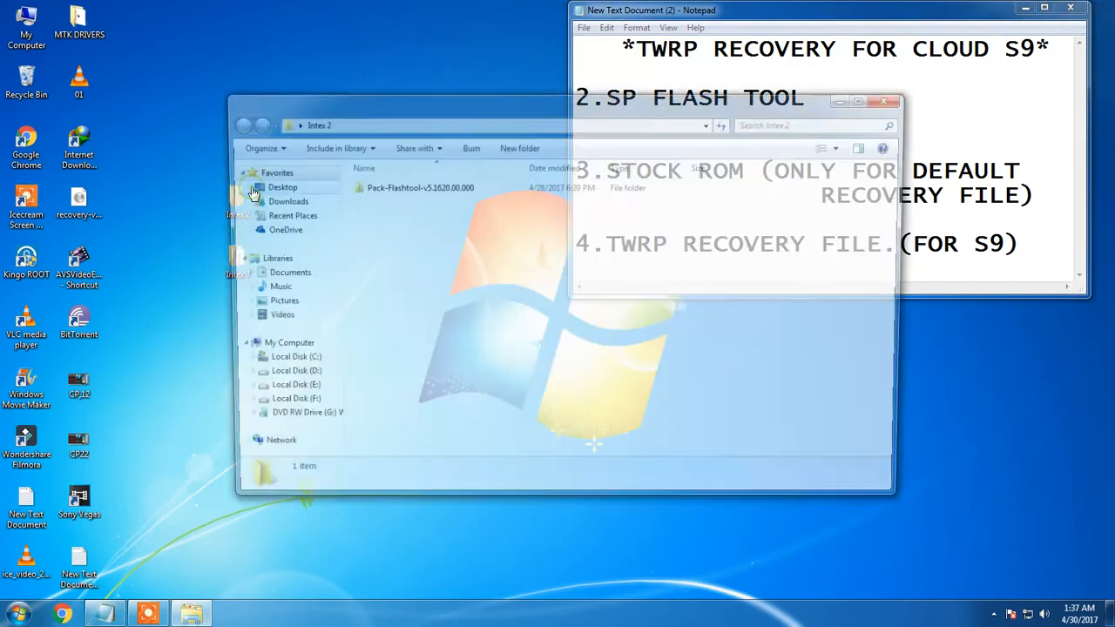
double_click(422, 188)
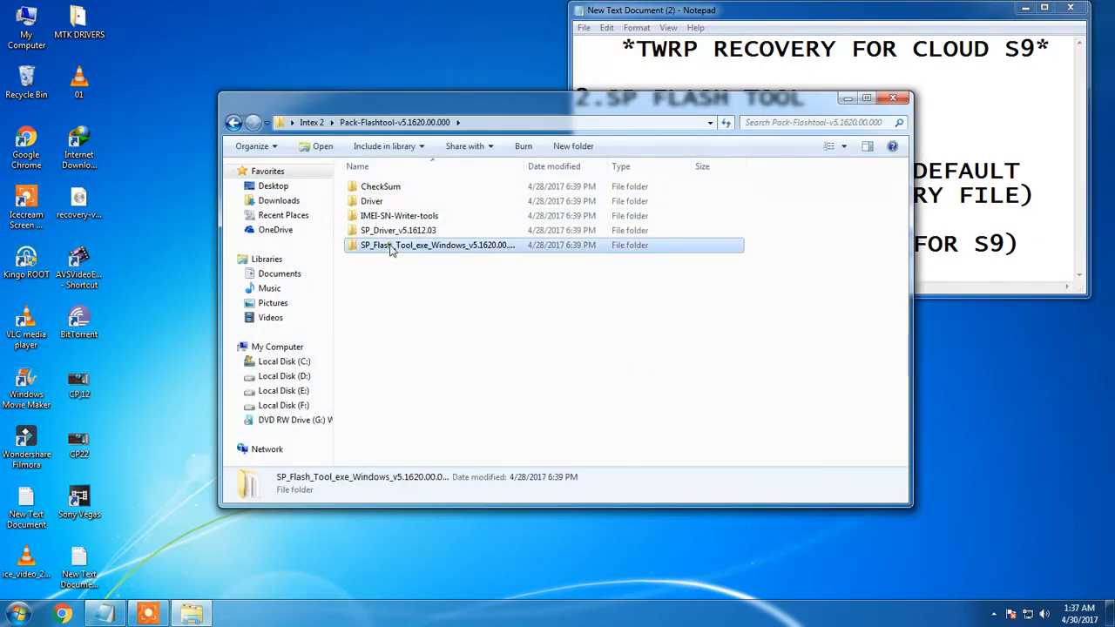
double_click(435, 244)
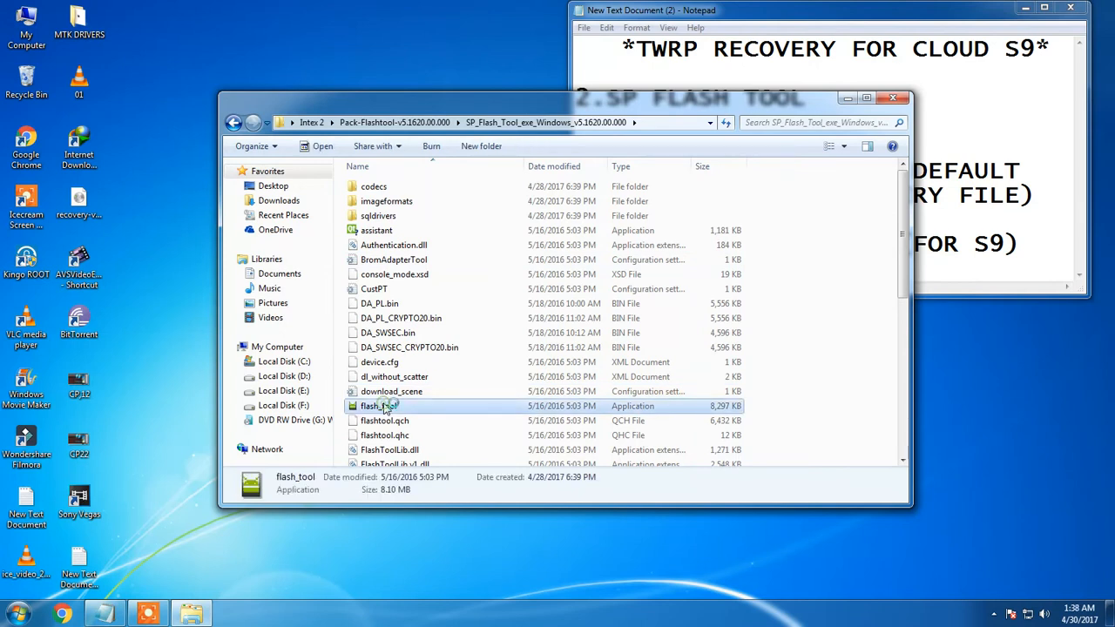
- Launch flash_tool.exe and close the Explorer folder window
double_click(378, 405)
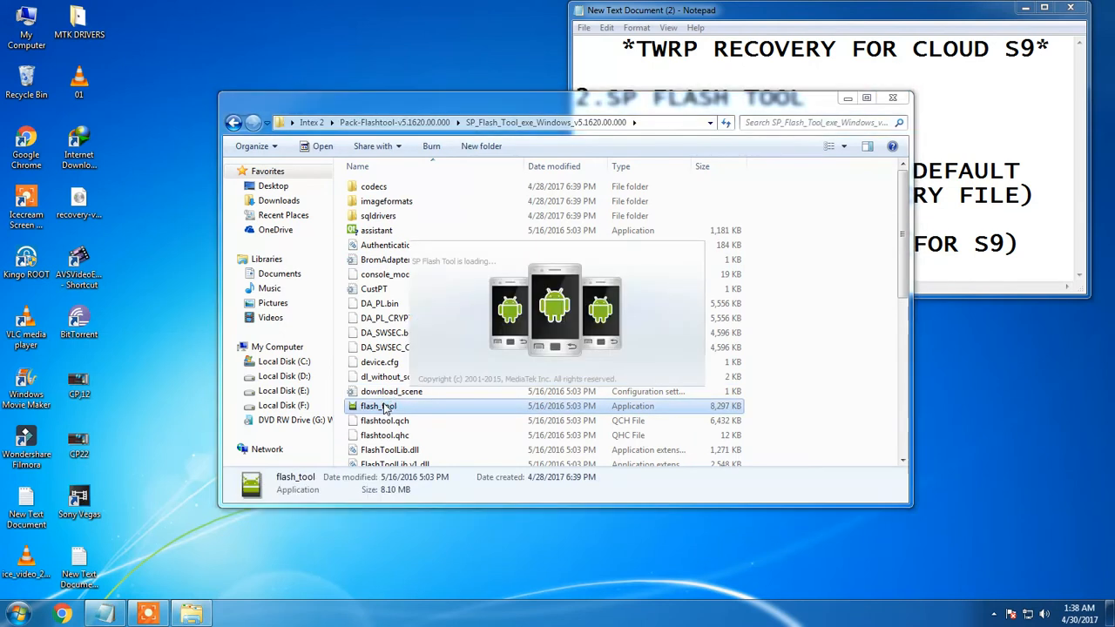
double_click(378, 405)
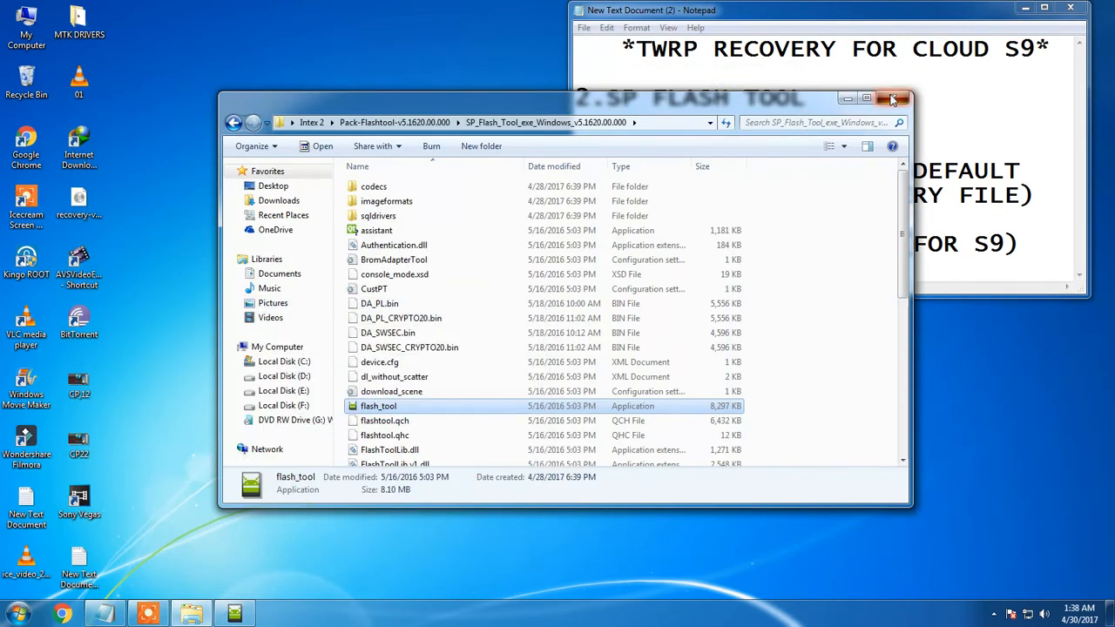
click(234, 122)
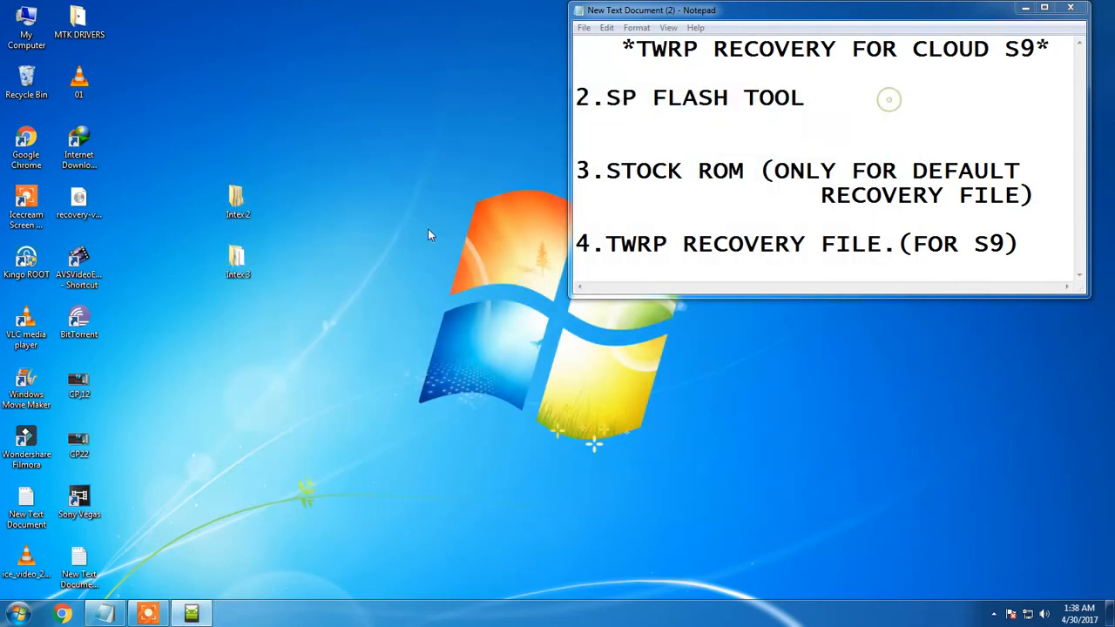
- Browse Intex 3 into the Intex-Cloud-S9-02 Cloud S9 stock ROM folder and review its firmware files
double_click(237, 261)
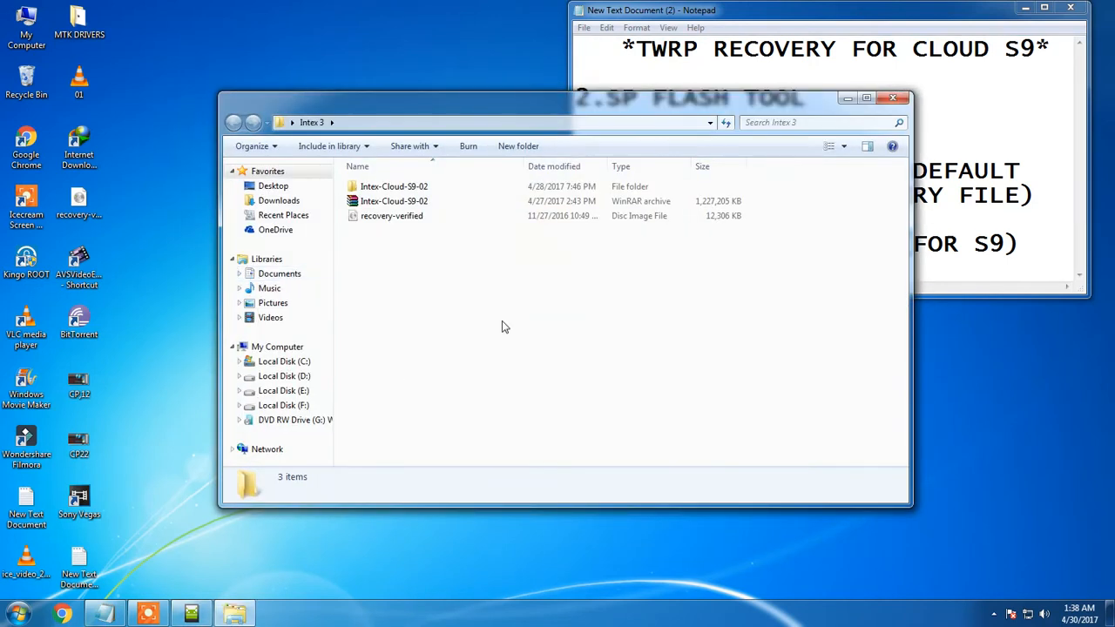
click(393, 202)
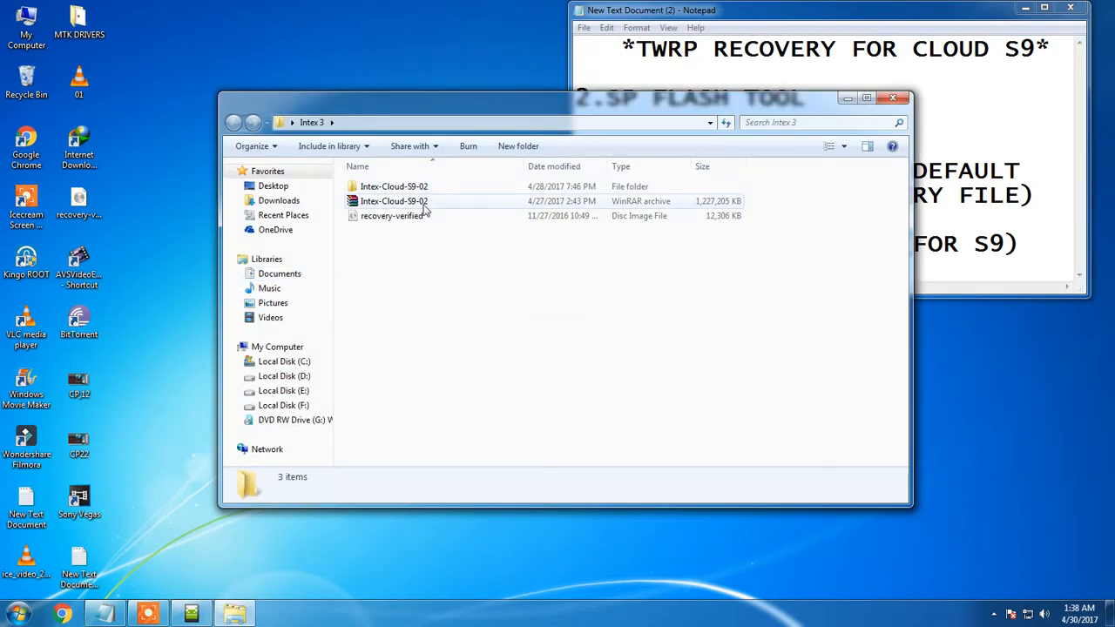
mouse_move(394, 202)
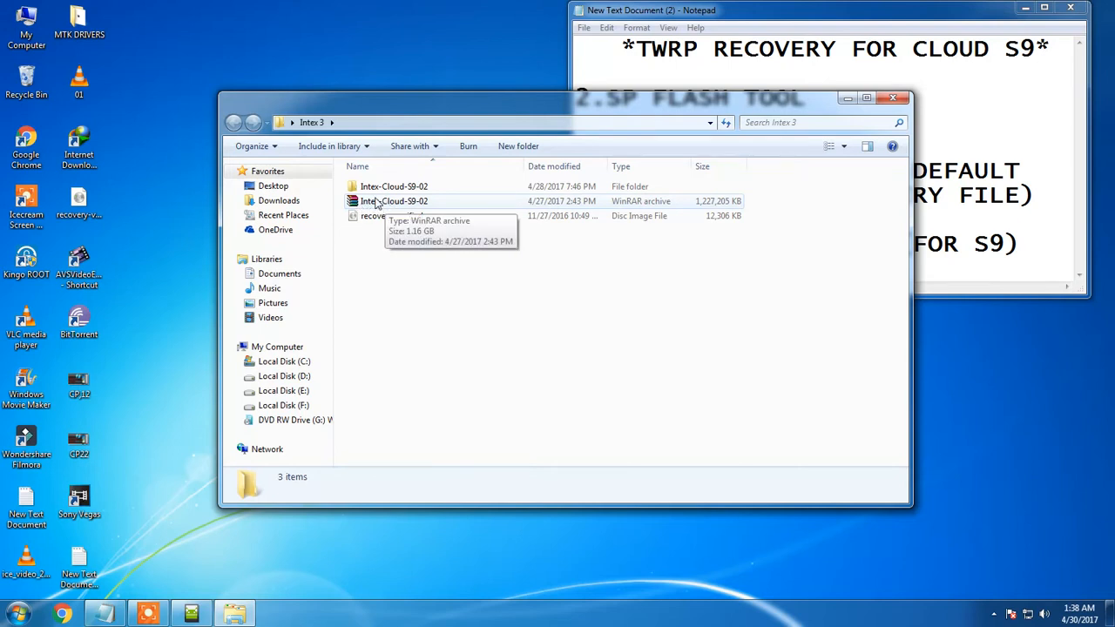
mouse_move(488, 206)
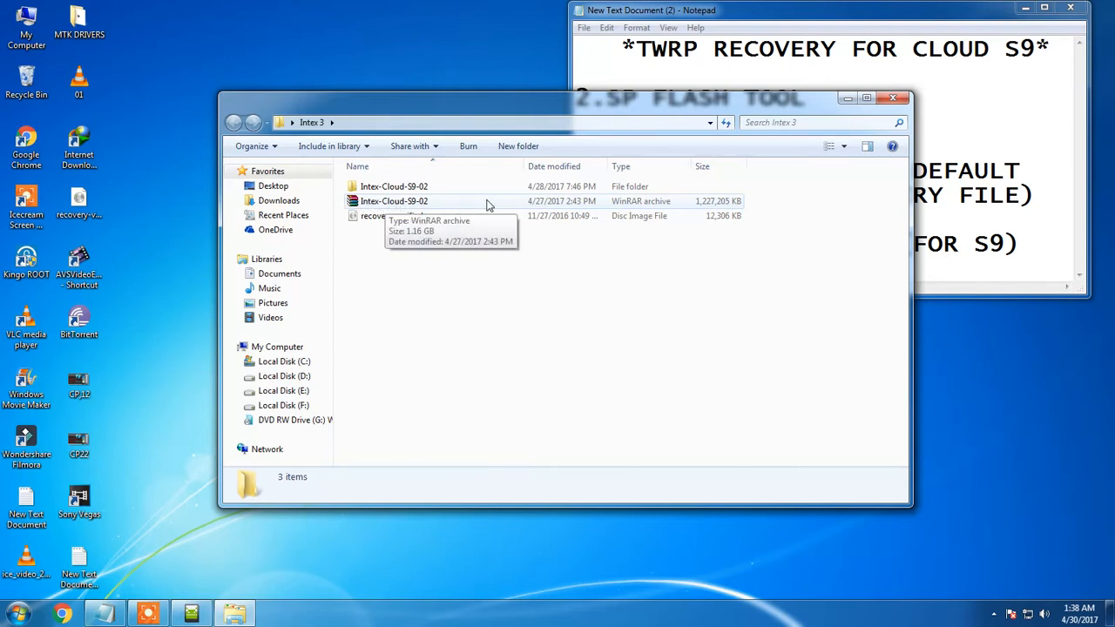
mouse_move(394, 187)
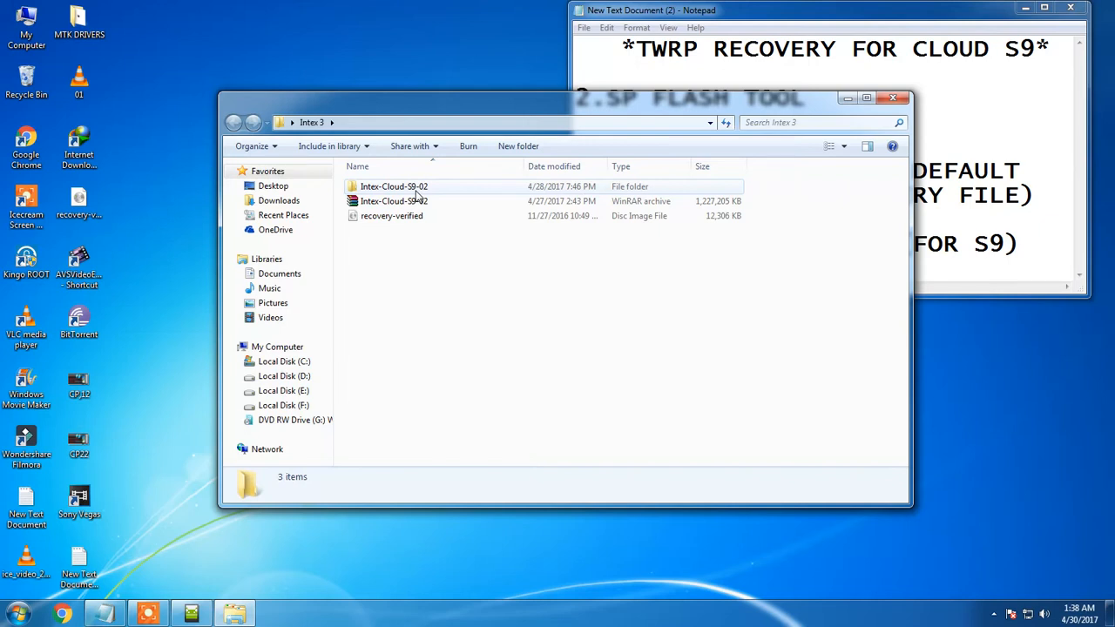
click(393, 186)
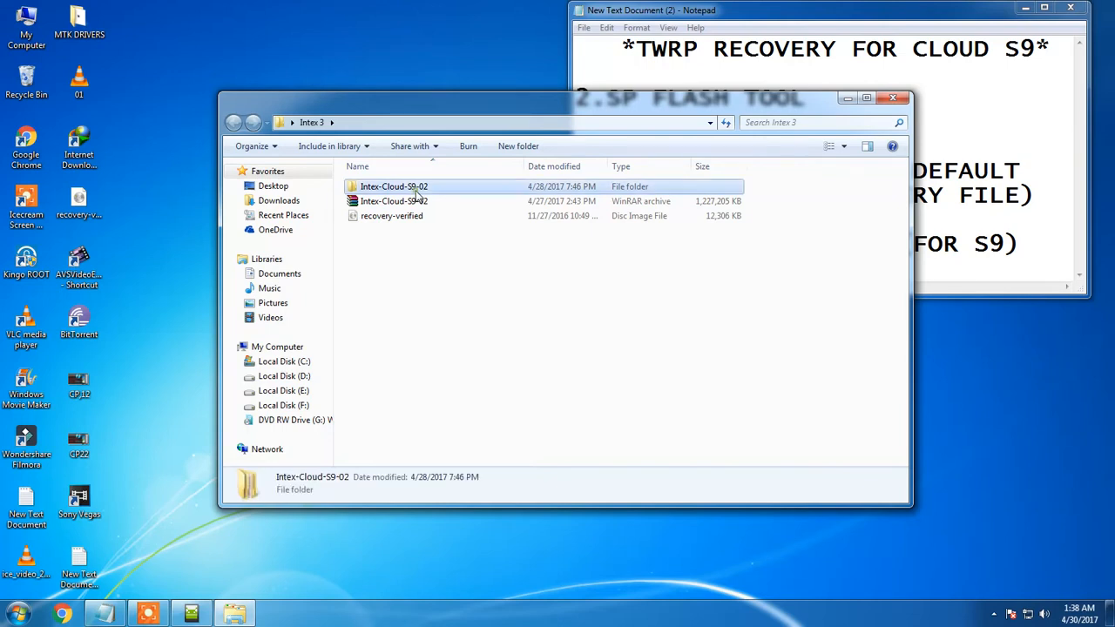
double_click(394, 184)
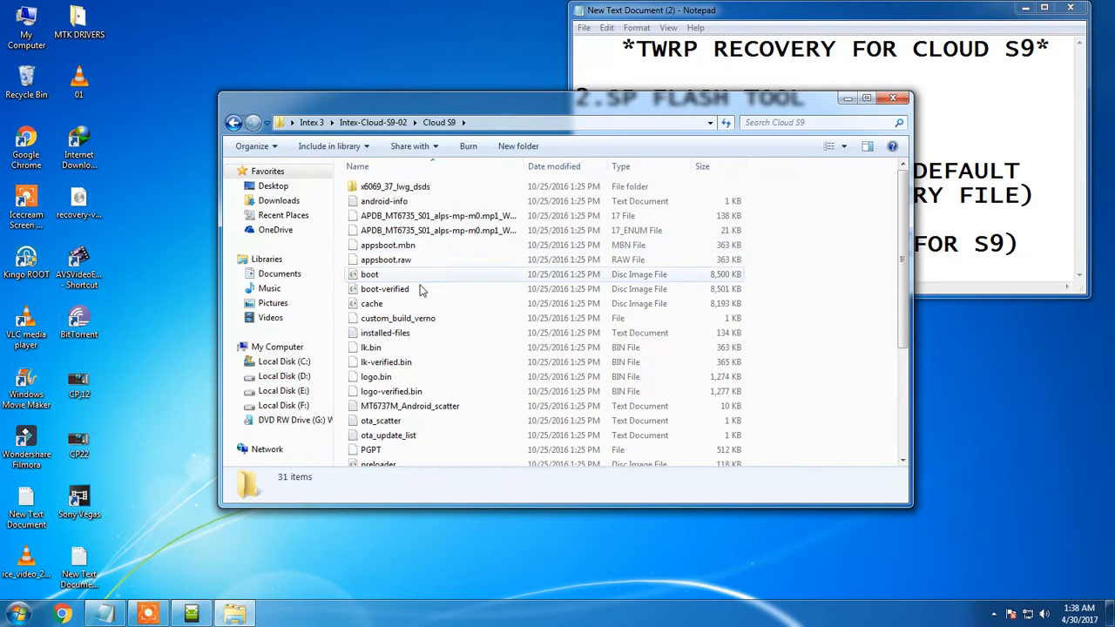
scroll(down, 3)
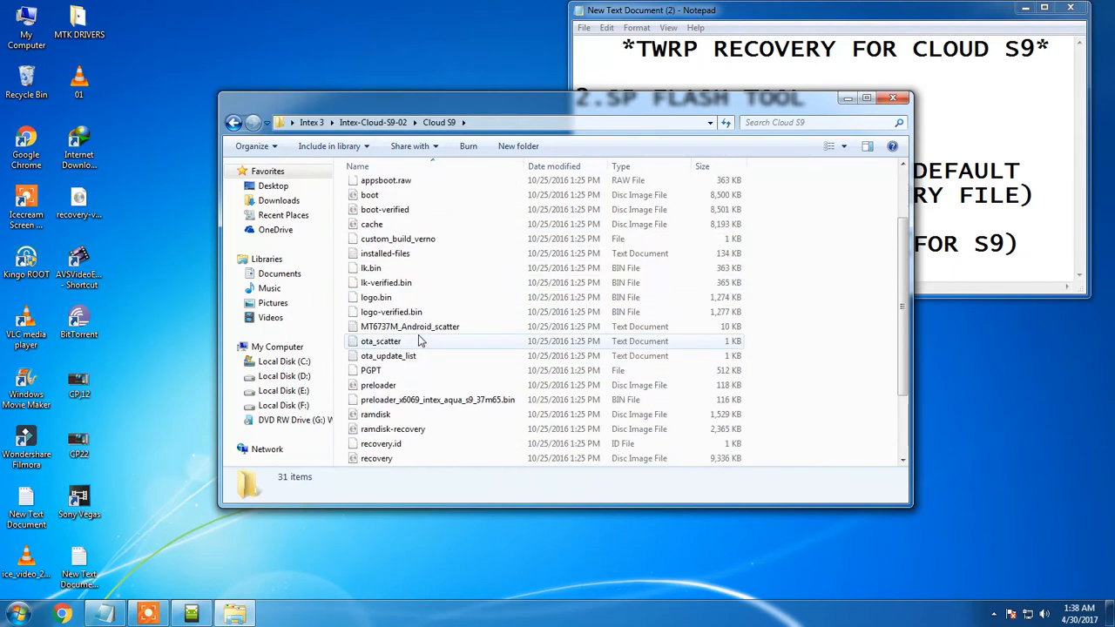
mouse_move(426, 339)
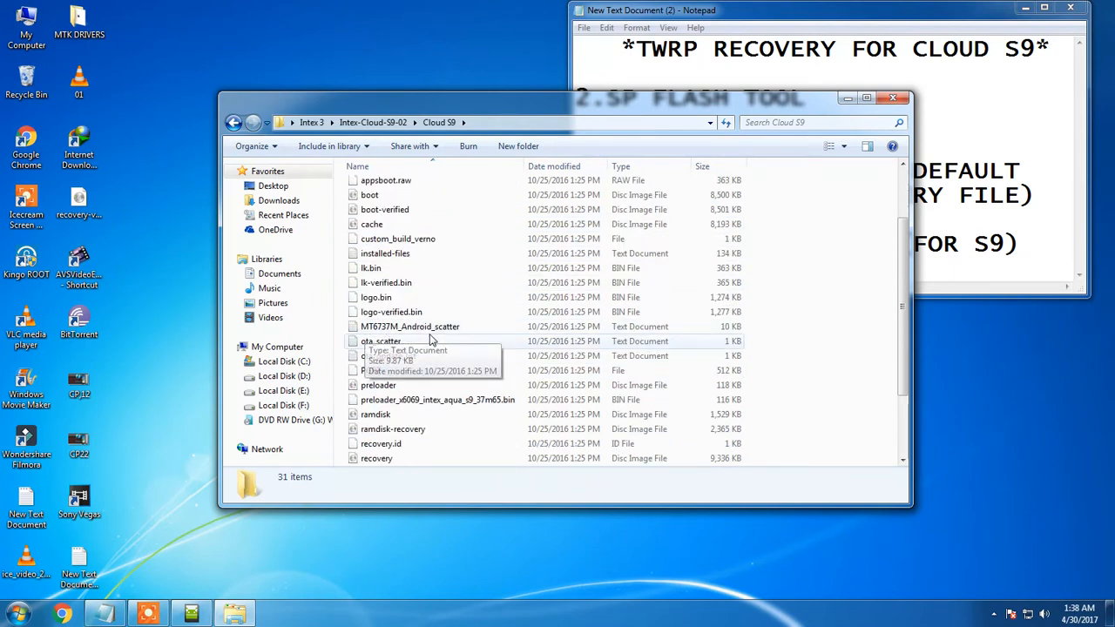
mouse_move(435, 340)
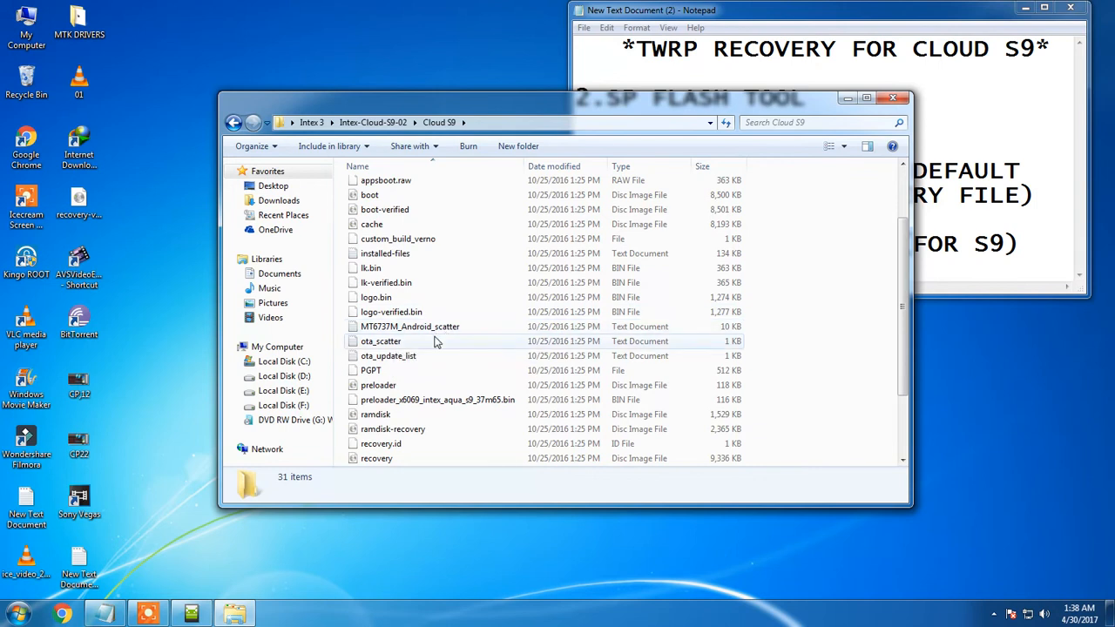
scroll(down, 3)
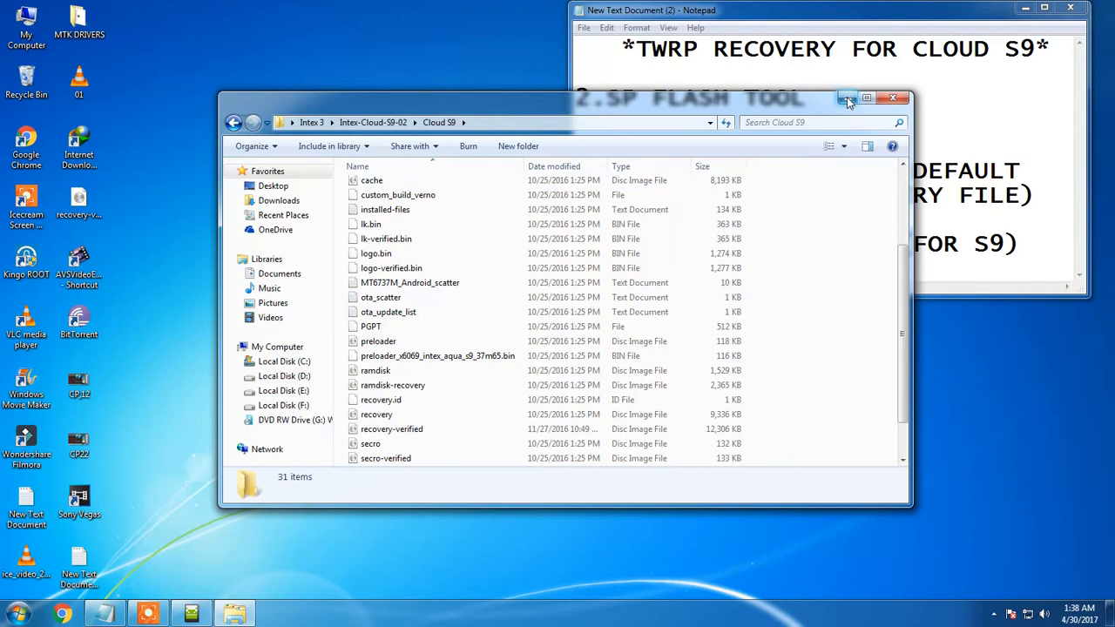
- Load MT6737M_Android_scatter from Intex-Cloud-S9-02\Cloud S9 via Scatter-loading, showing the partition list
click(867, 98)
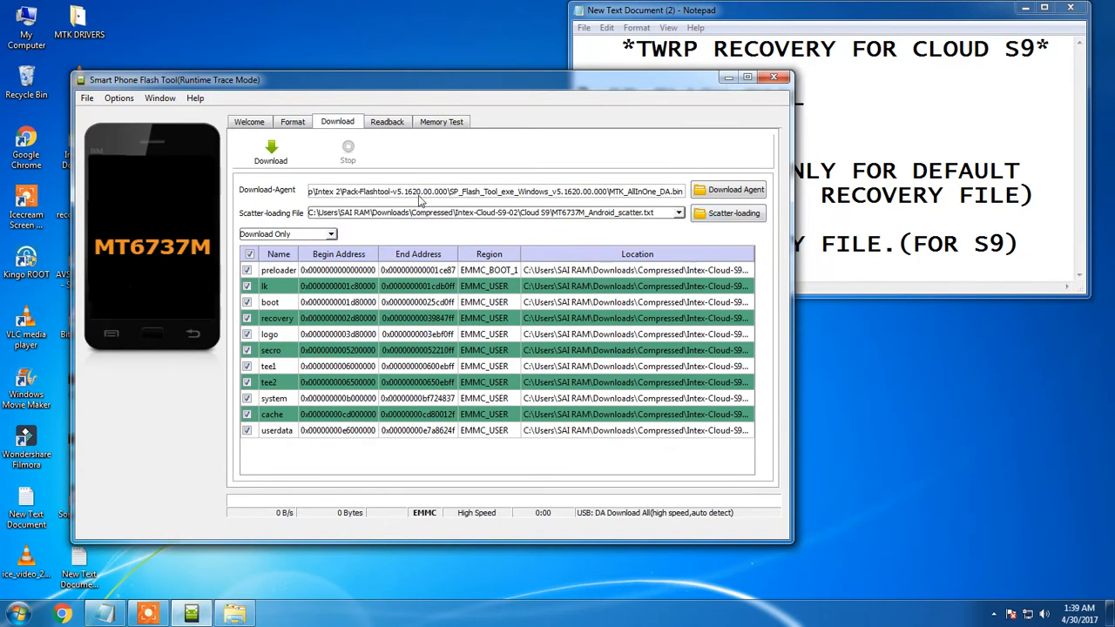
mouse_move(554, 242)
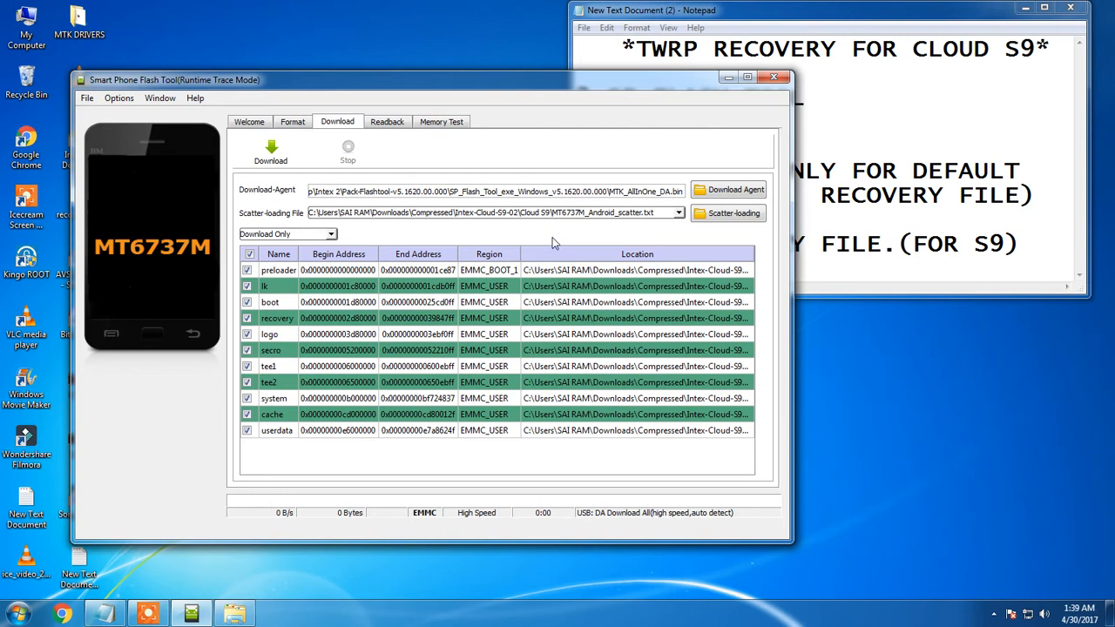
mouse_move(461, 223)
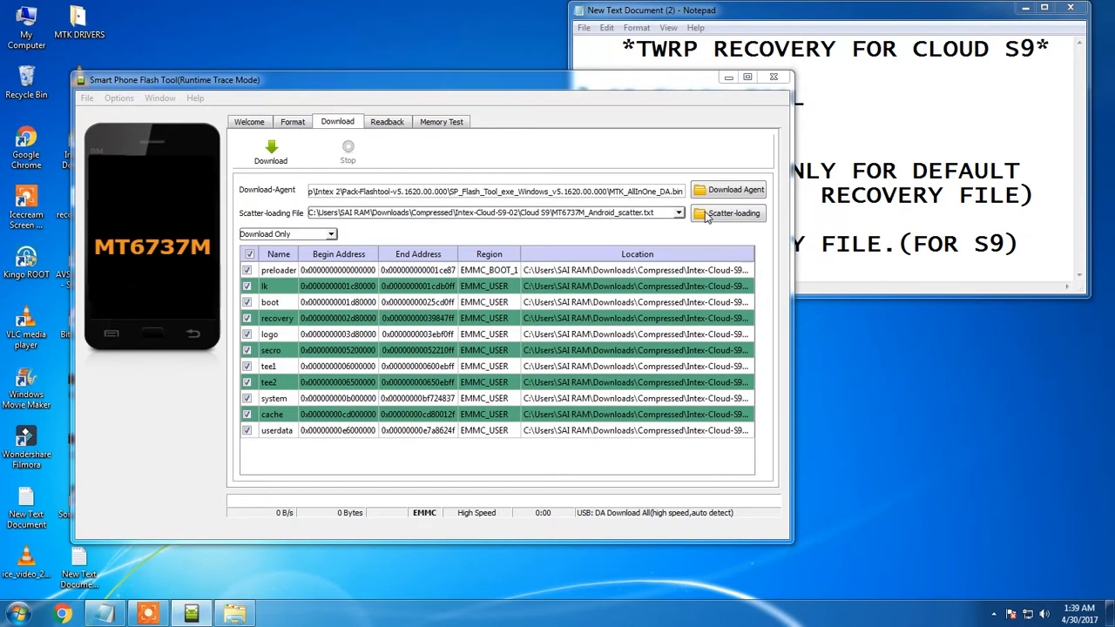
click(728, 213)
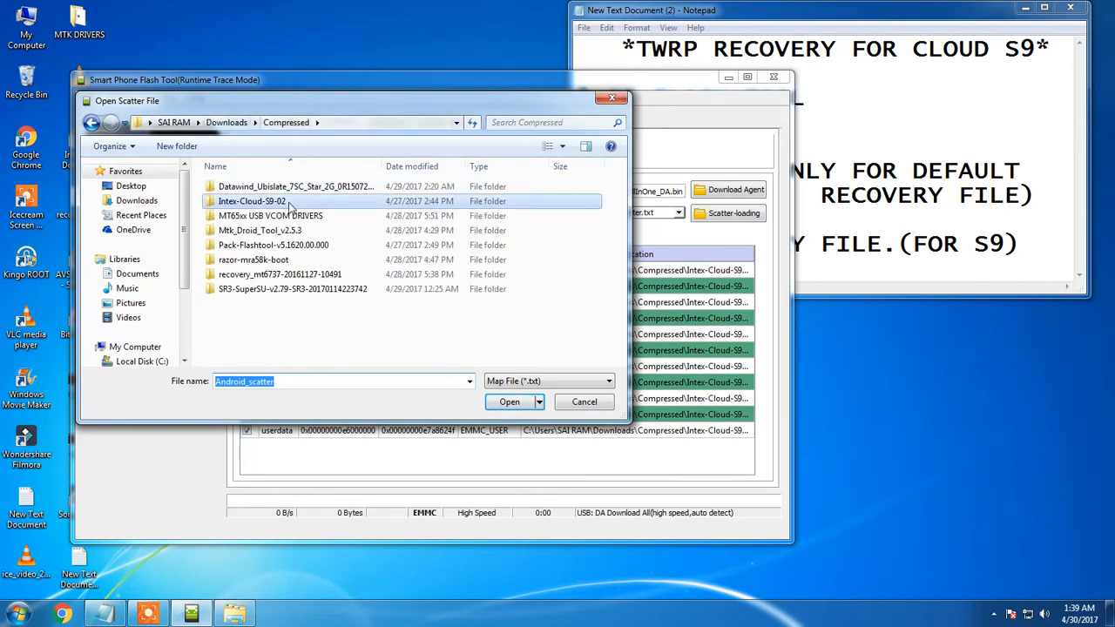
mouse_move(261, 213)
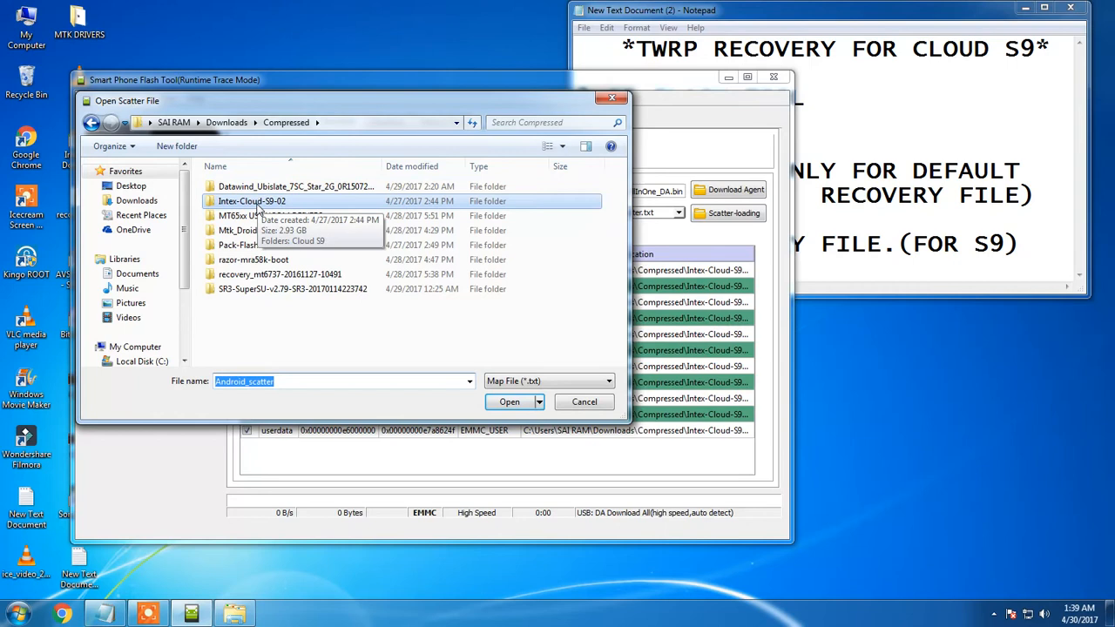
double_click(251, 202)
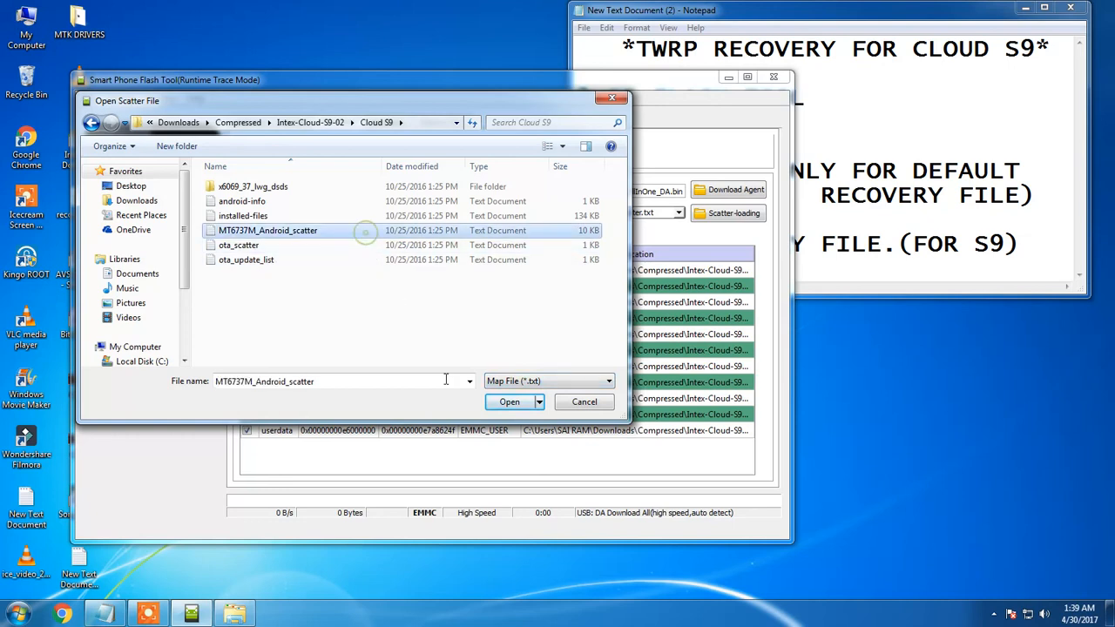
click(508, 401)
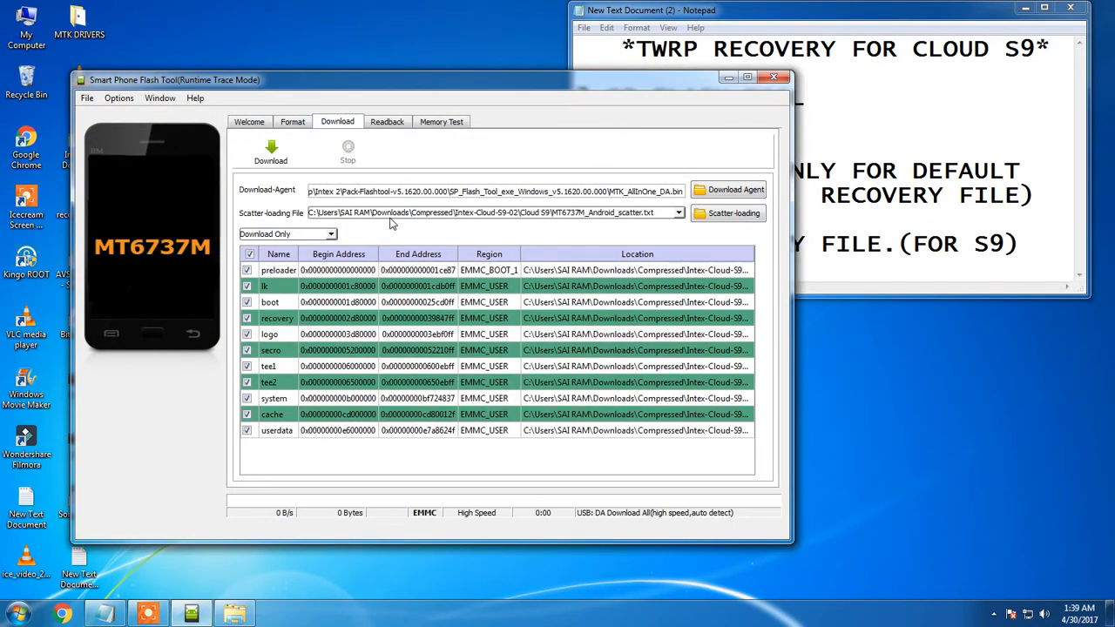
mouse_move(728, 212)
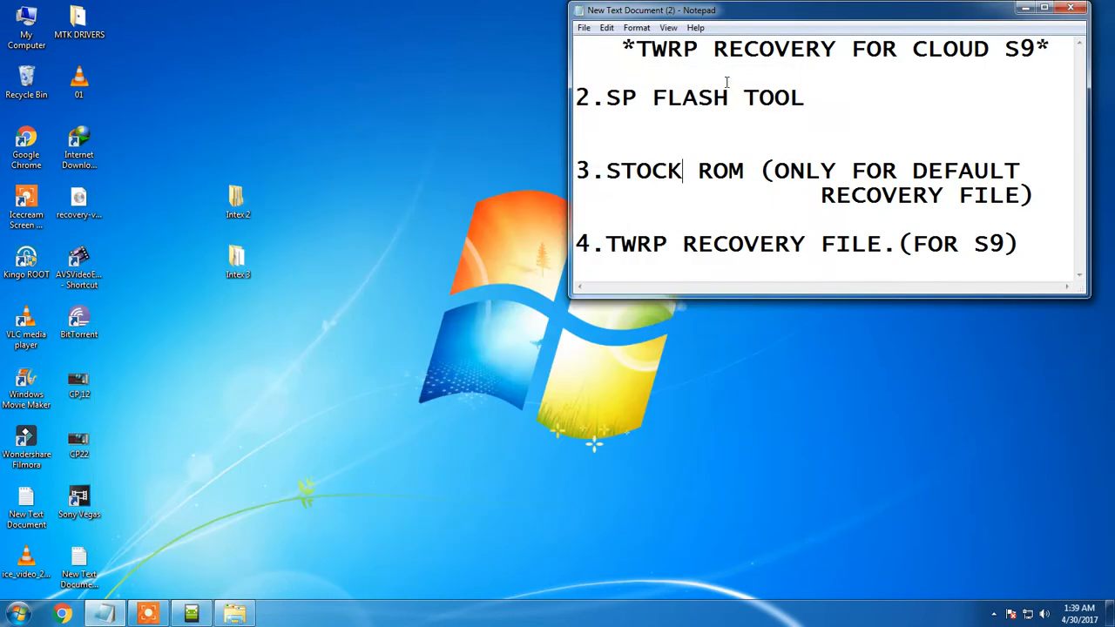
- Return to the Intex 3 folder from the desktop and select the recovery-verified image
click(237, 261)
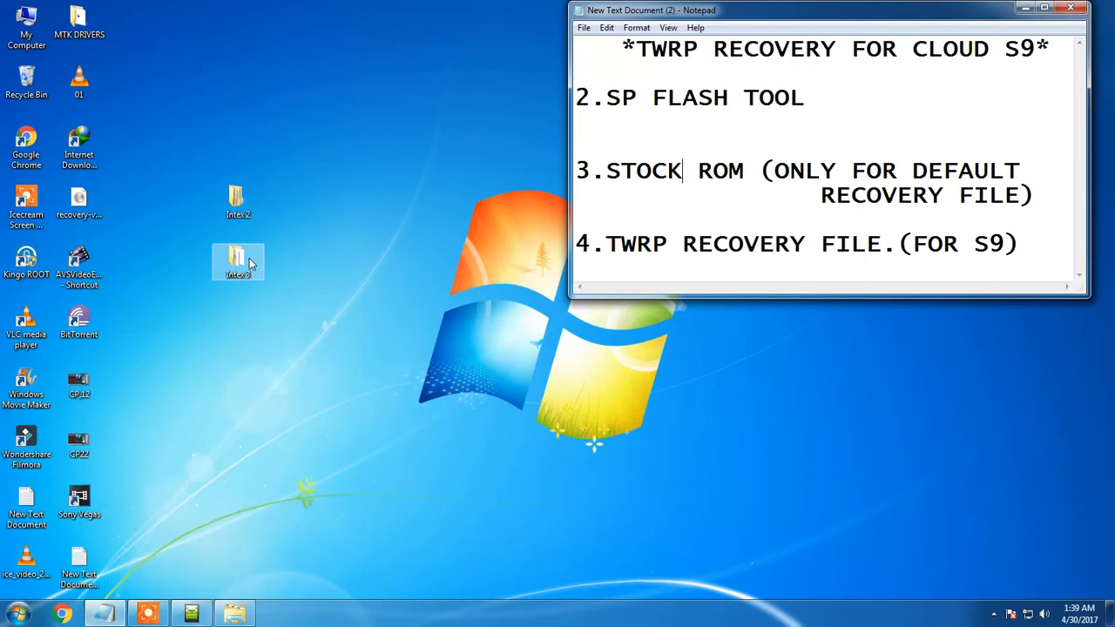
double_click(237, 262)
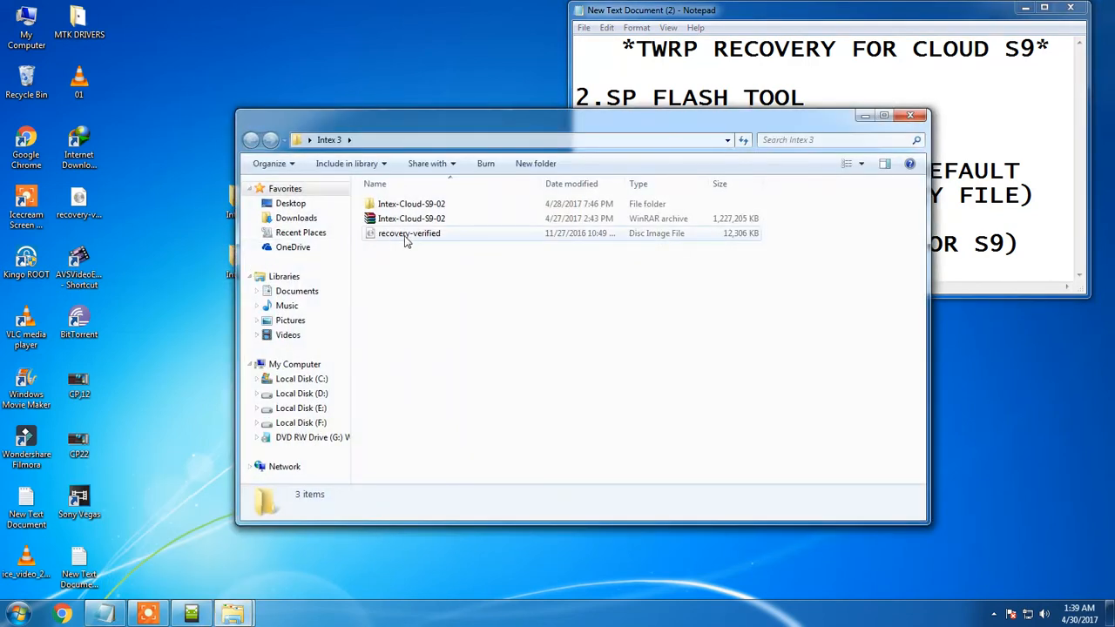
mouse_move(410, 234)
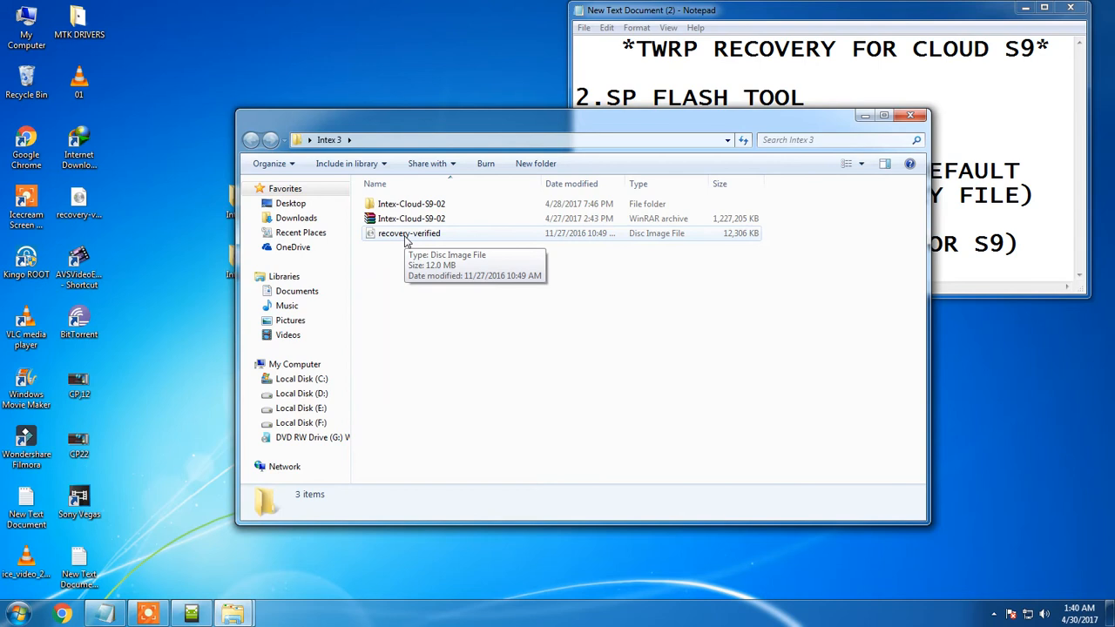
click(407, 234)
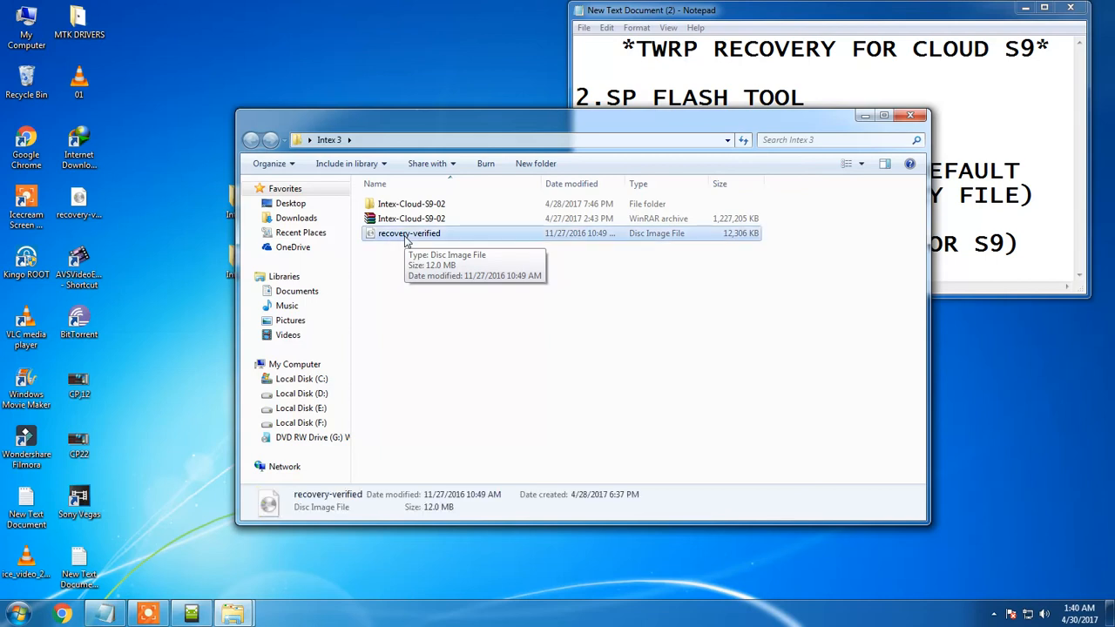
- Copy the recovery-verified image from Intex 3 after checking the Cloud S9 folder
right_click(410, 234)
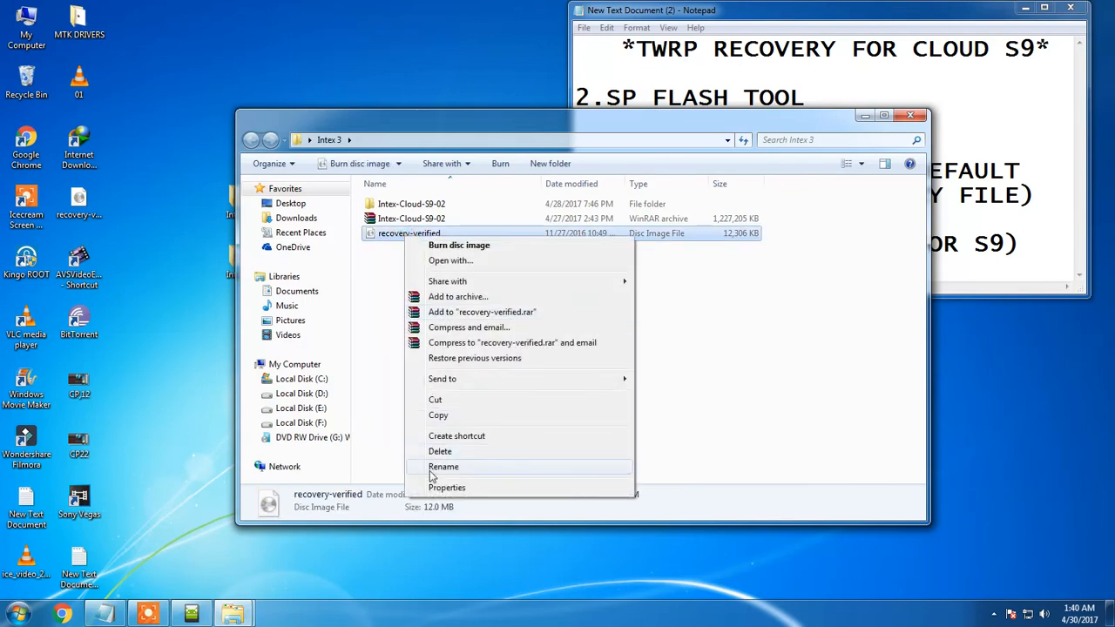
double_click(411, 202)
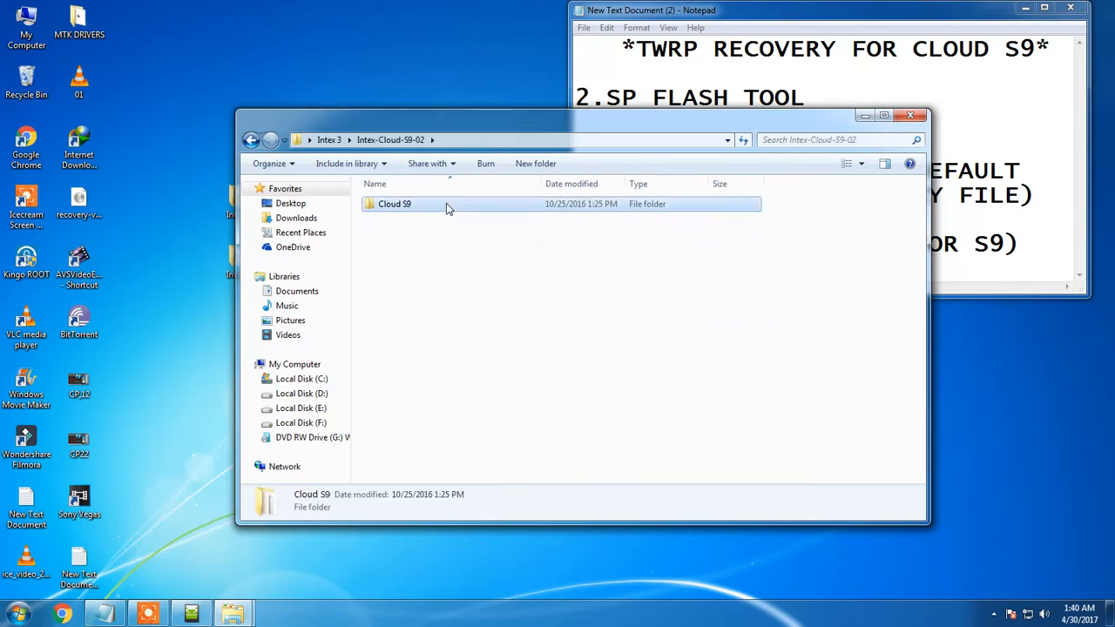
double_click(393, 202)
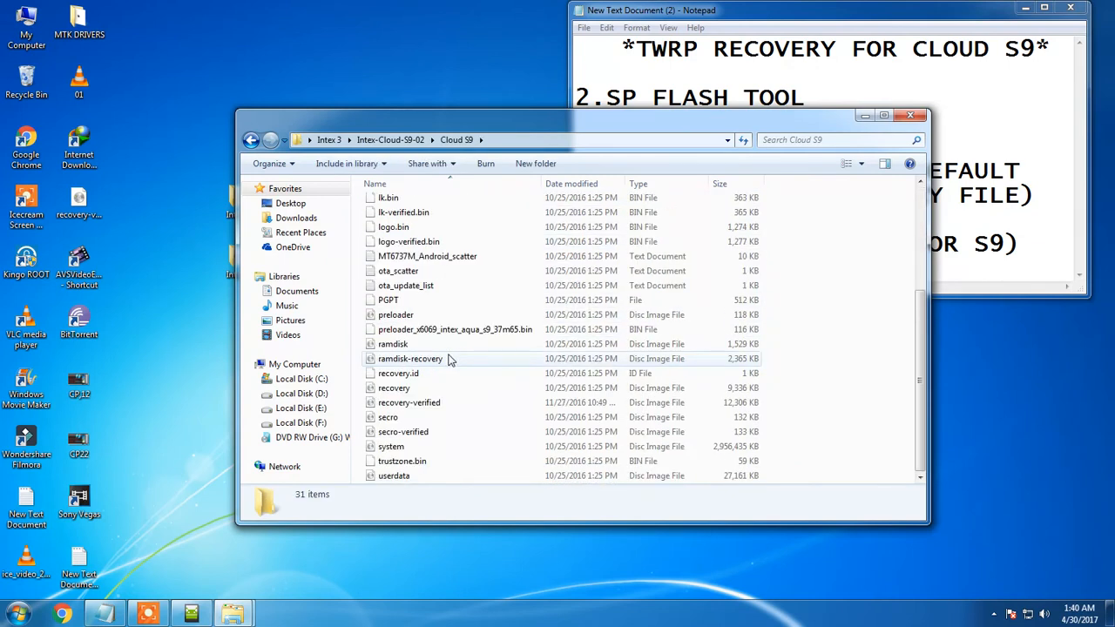
mouse_move(408, 403)
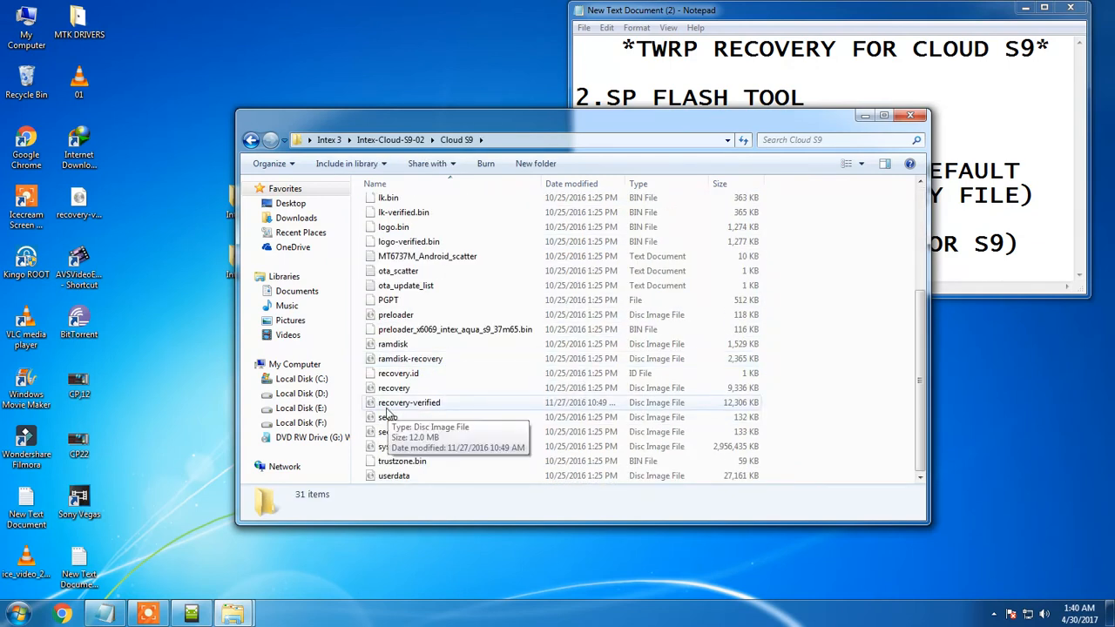
click(251, 139)
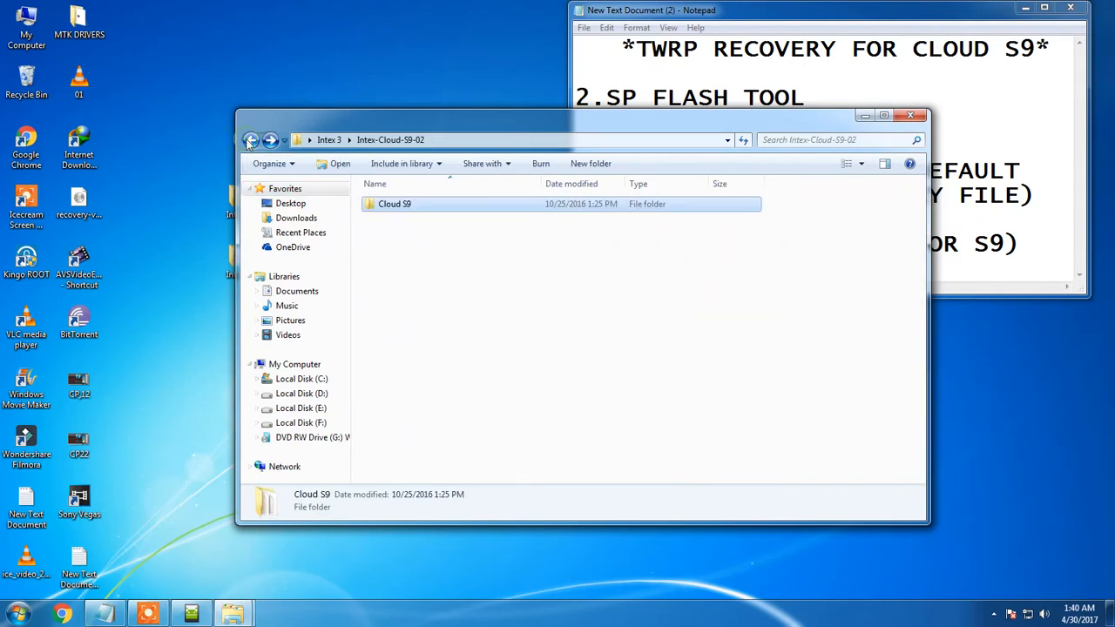
right_click(408, 233)
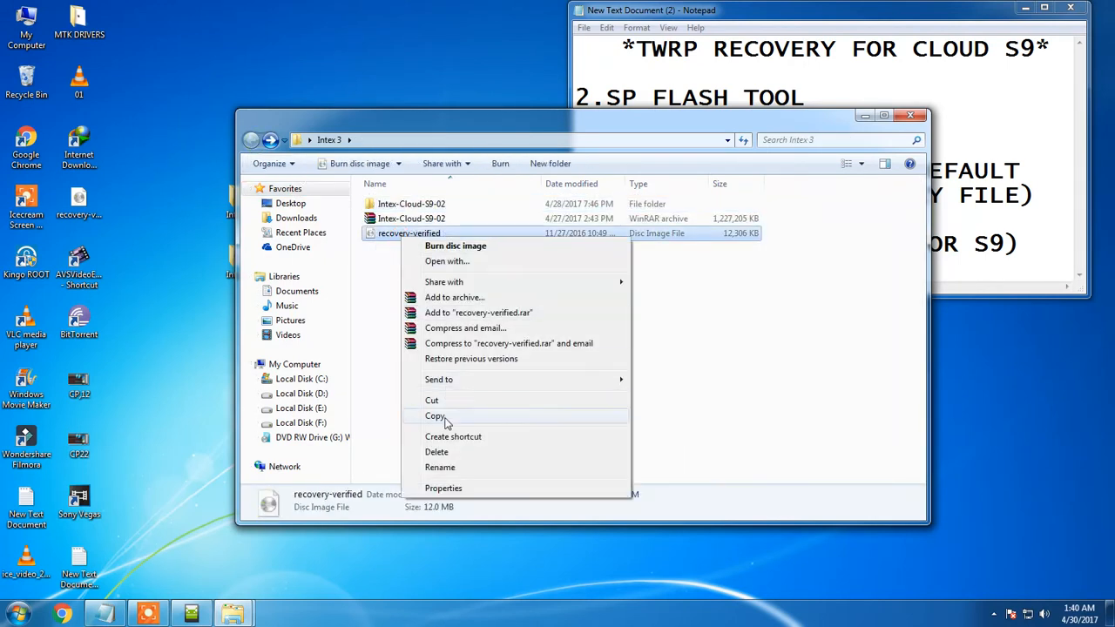
click(439, 467)
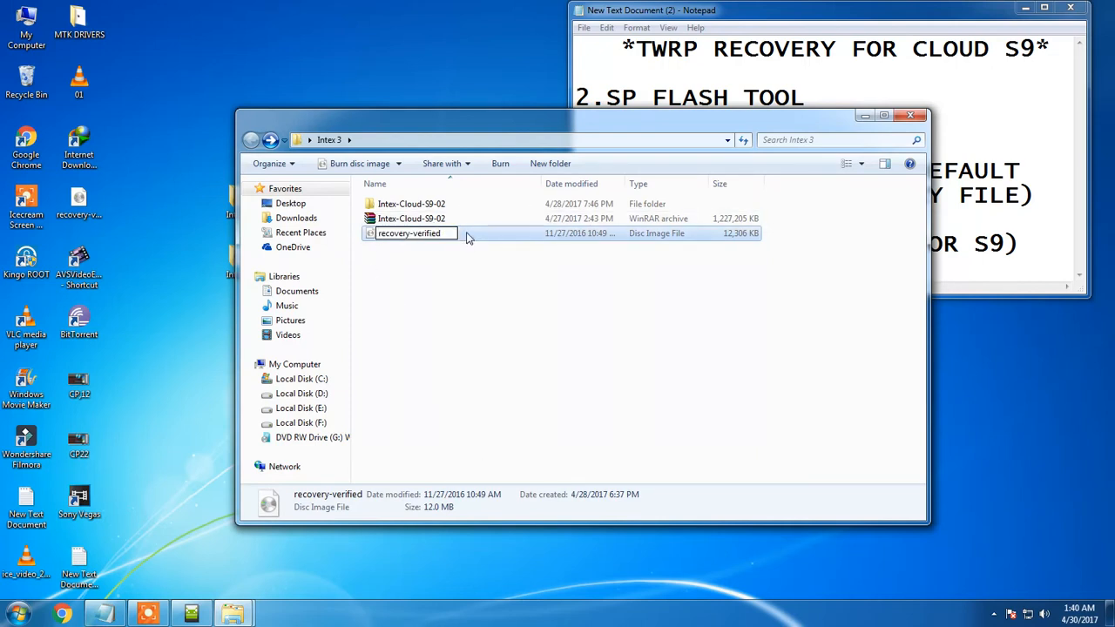
- Paste it into Cloud S9 with Copy and Replace, then return to Intex 3
right_click(408, 233)
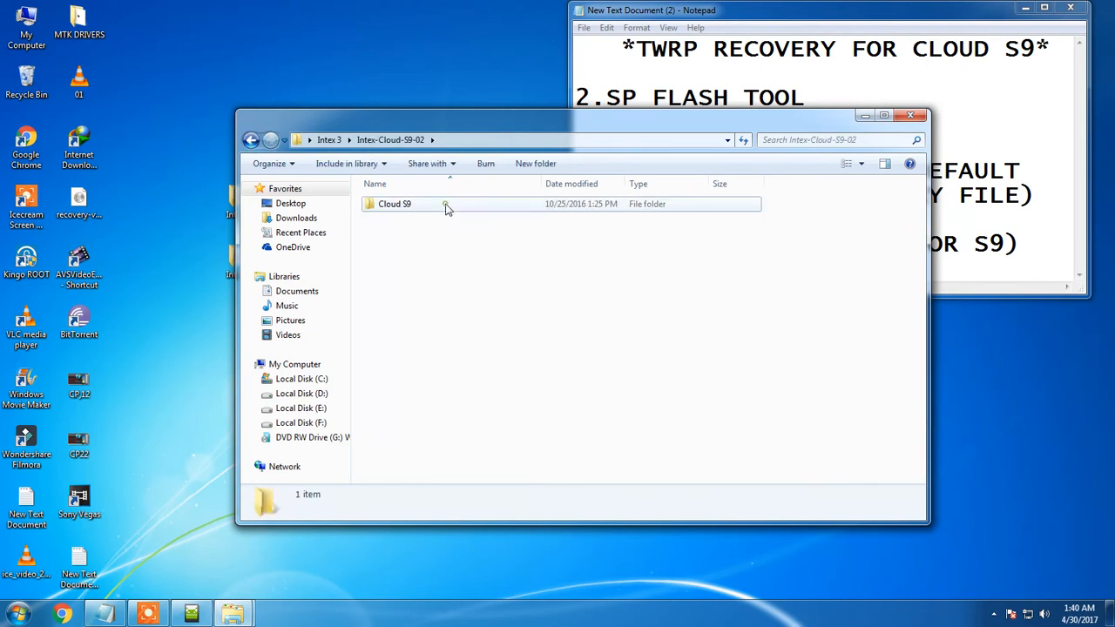
right_click(392, 343)
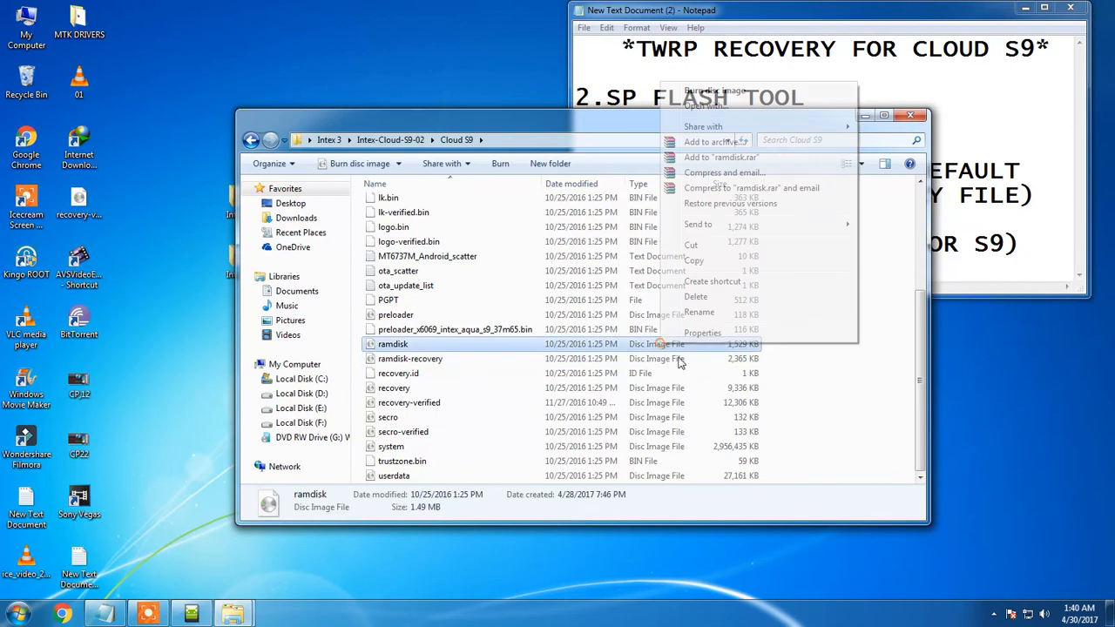
click(852, 365)
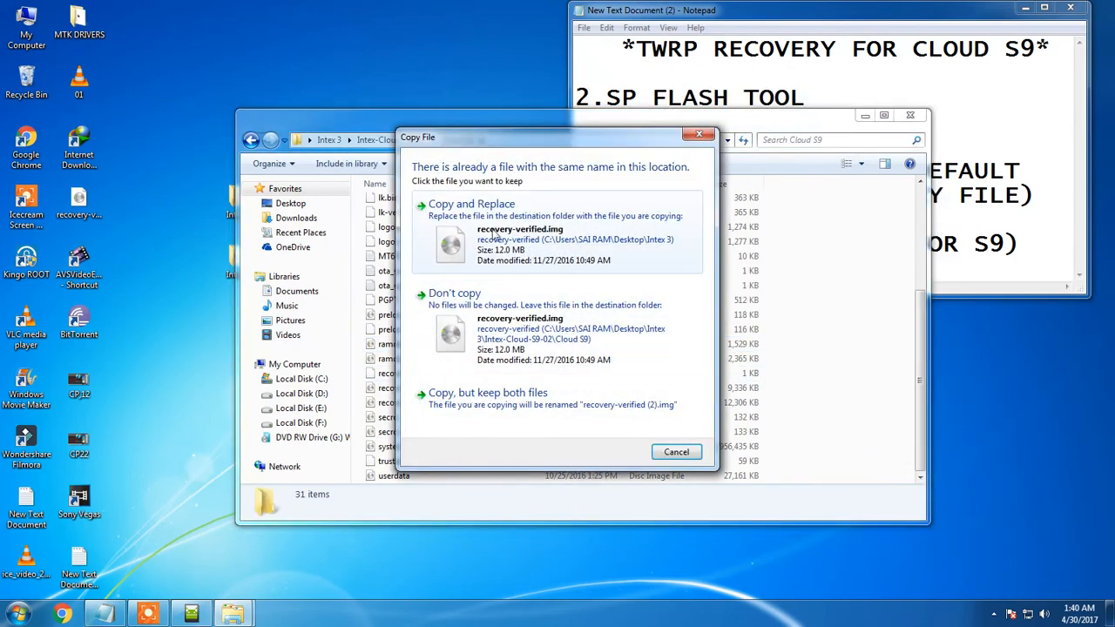
click(470, 202)
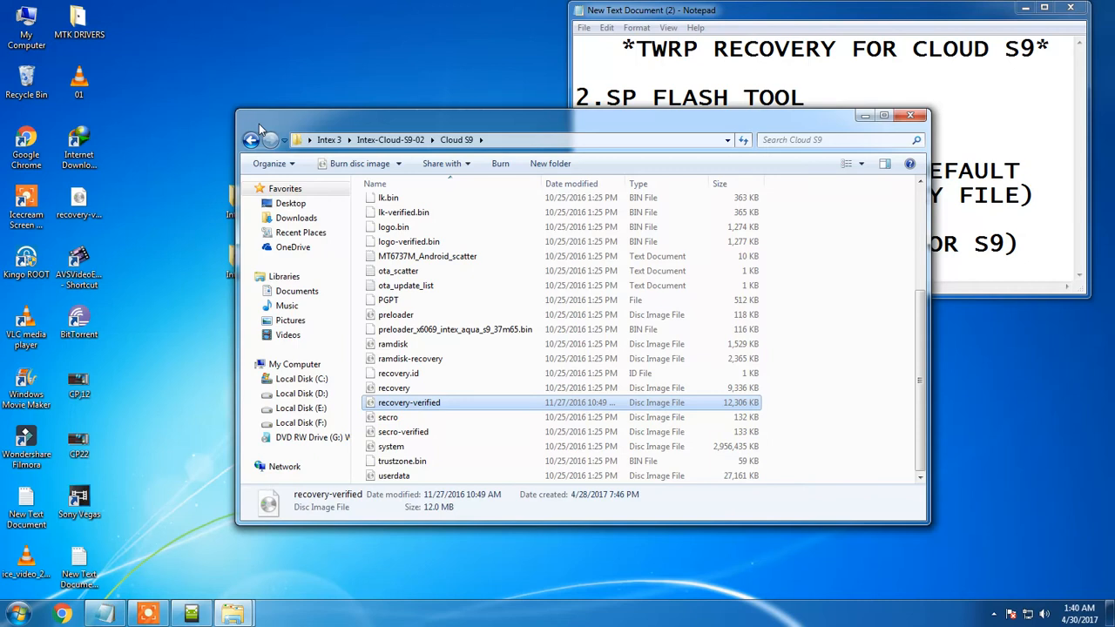
mouse_move(251, 139)
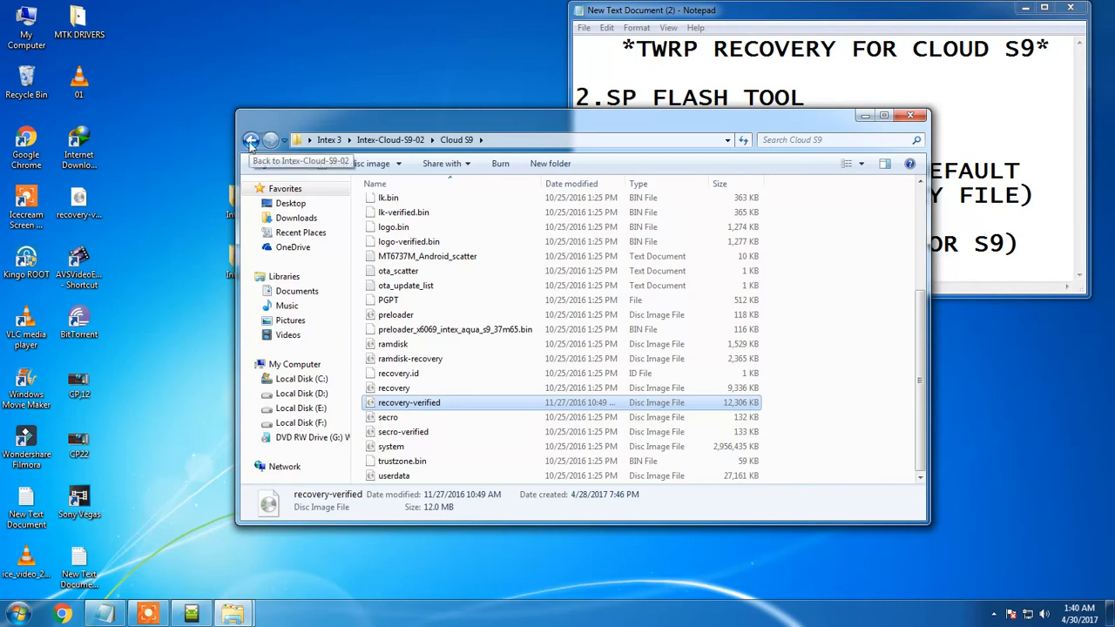
click(251, 139)
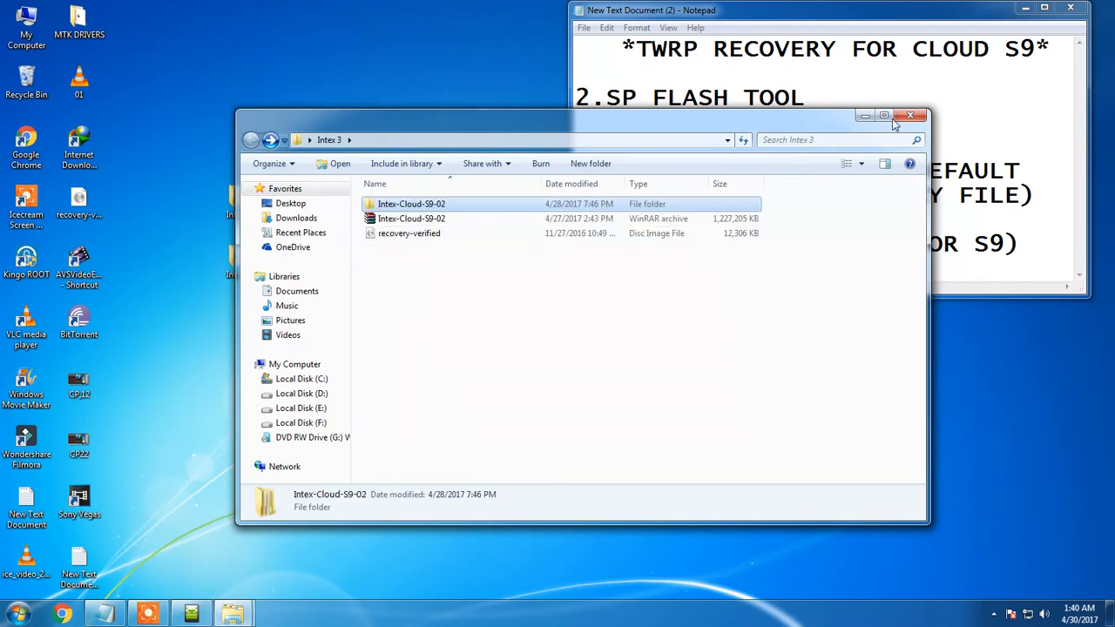
- Set SP Flash Tool to Download Only with just the recovery partition ticked
click(910, 115)
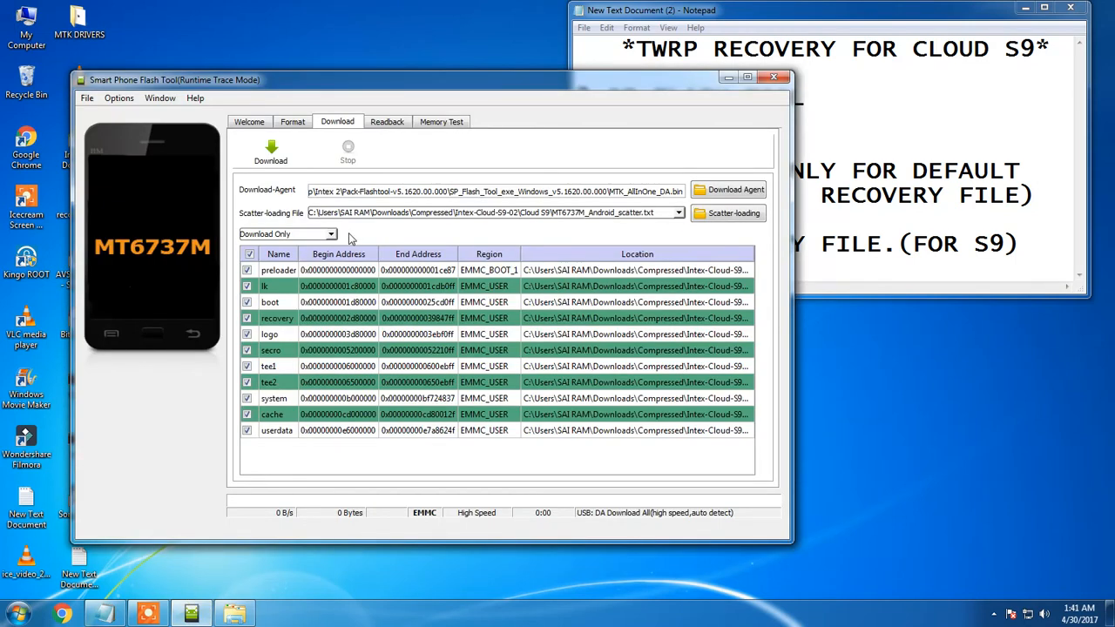
mouse_move(589, 265)
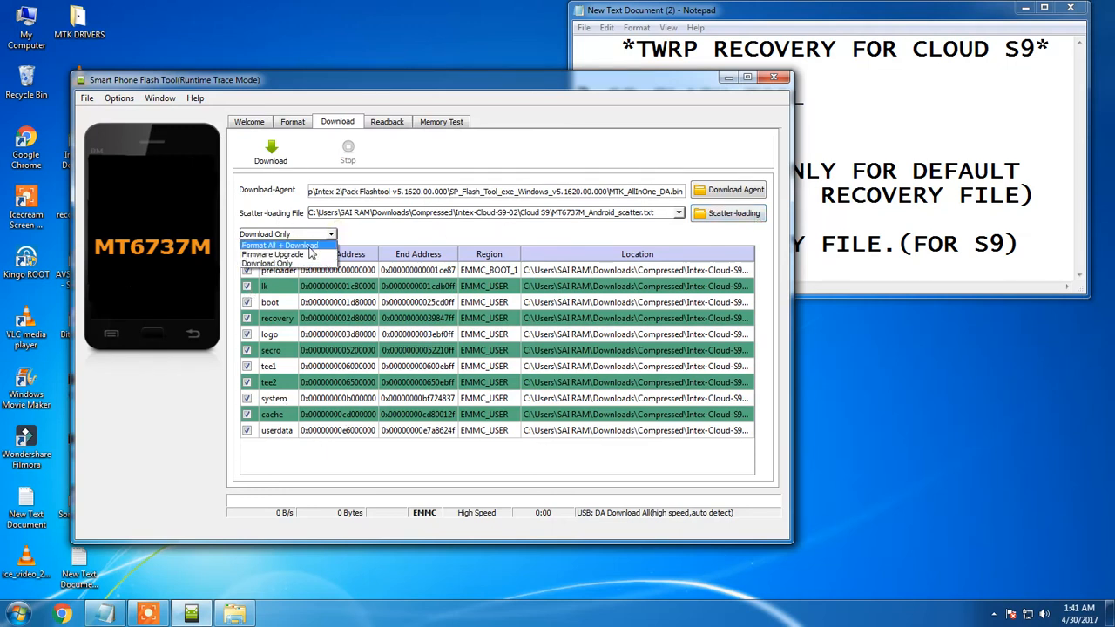
click(265, 263)
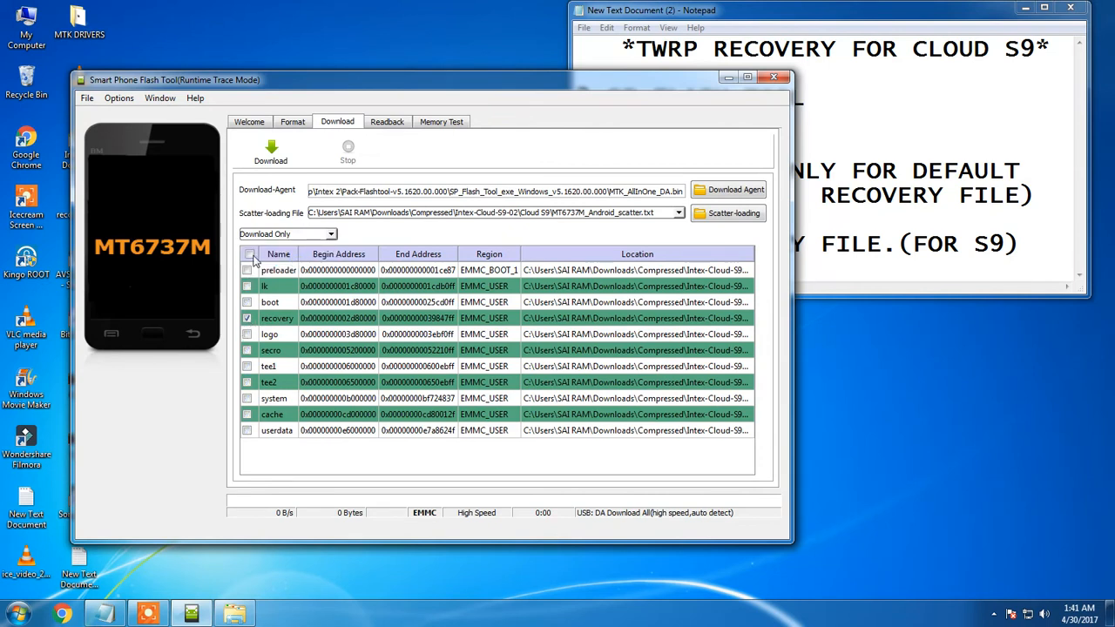
click(251, 255)
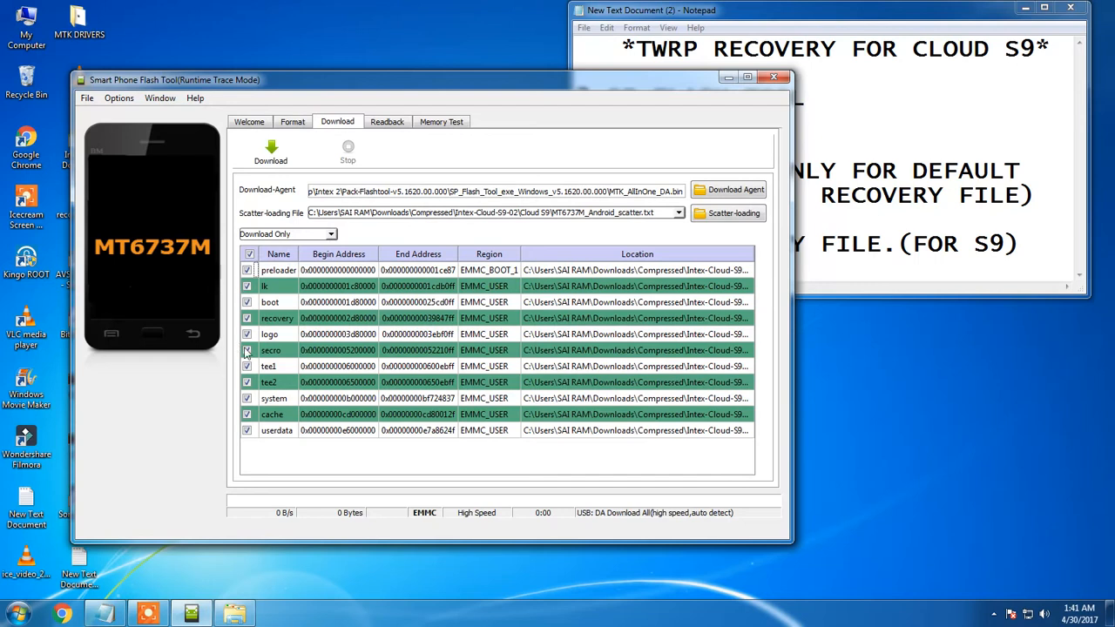
click(251, 254)
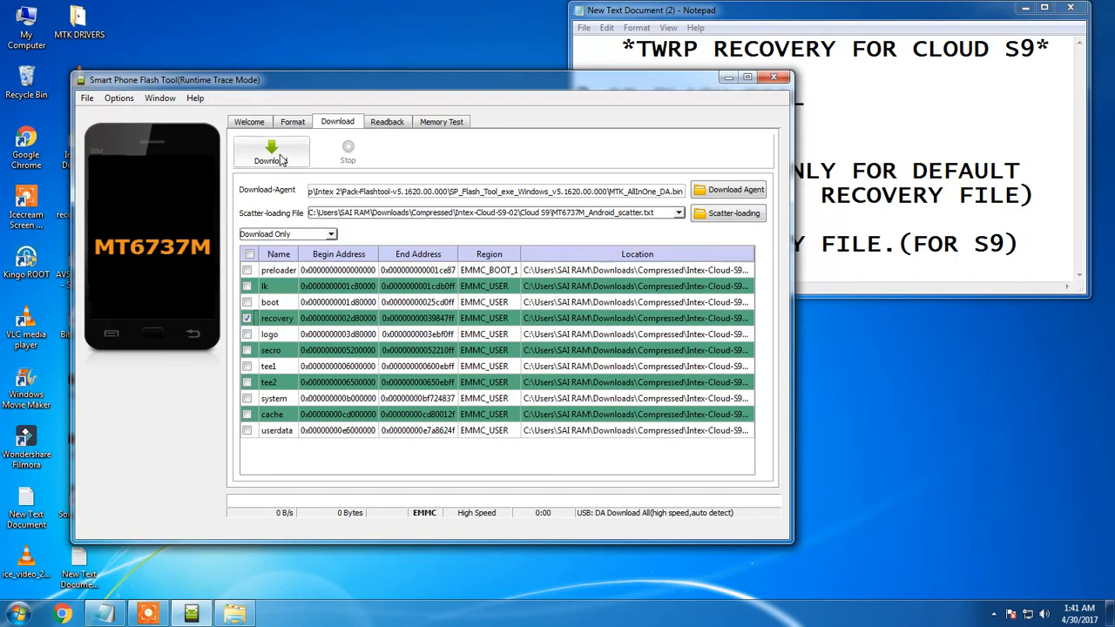
- Run Download to flash recovery to the connected phone and dismiss the Download OK message
click(272, 151)
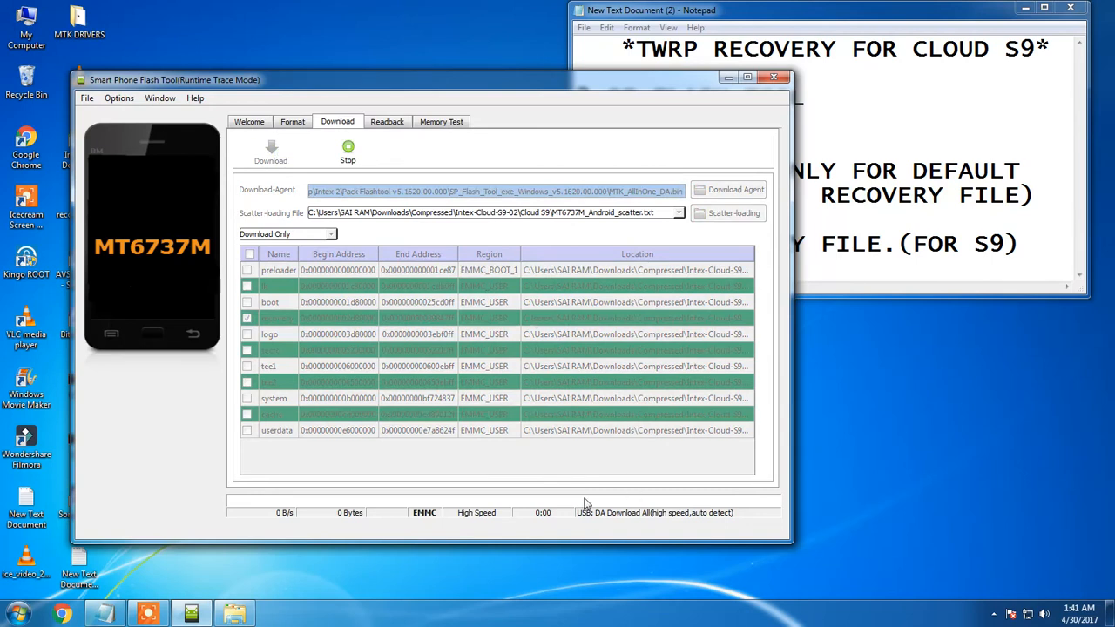
mouse_move(584, 465)
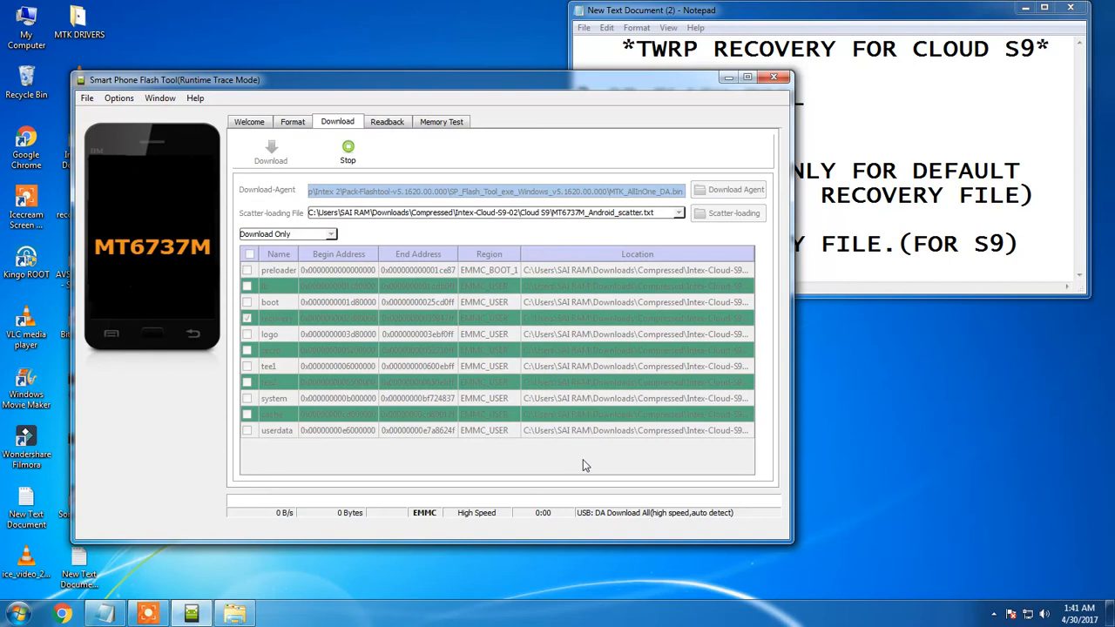
mouse_move(572, 515)
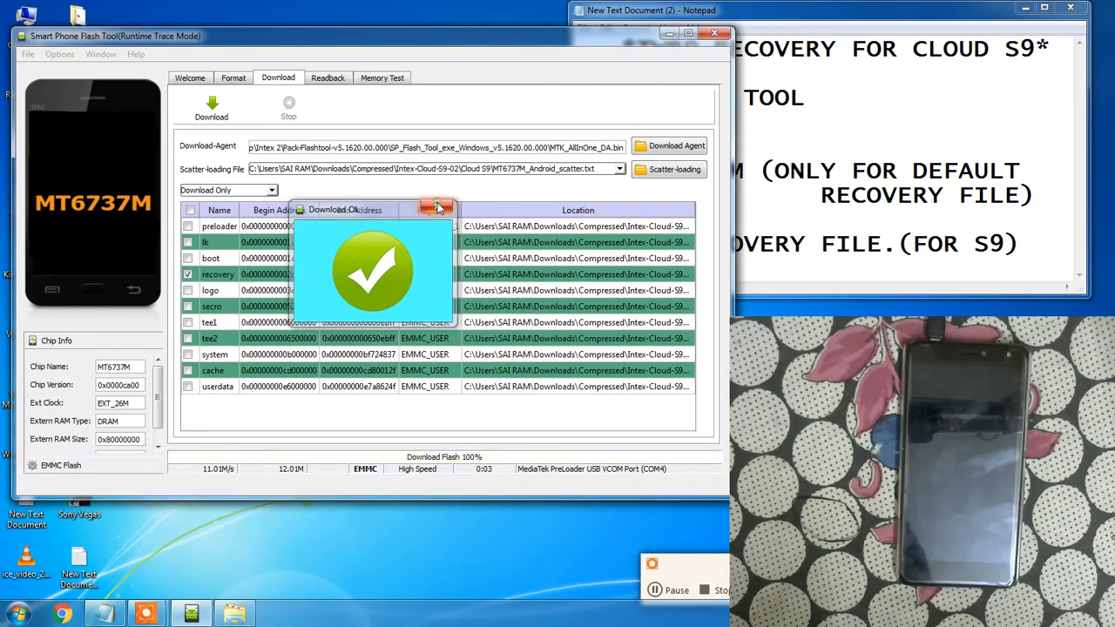
click(439, 209)
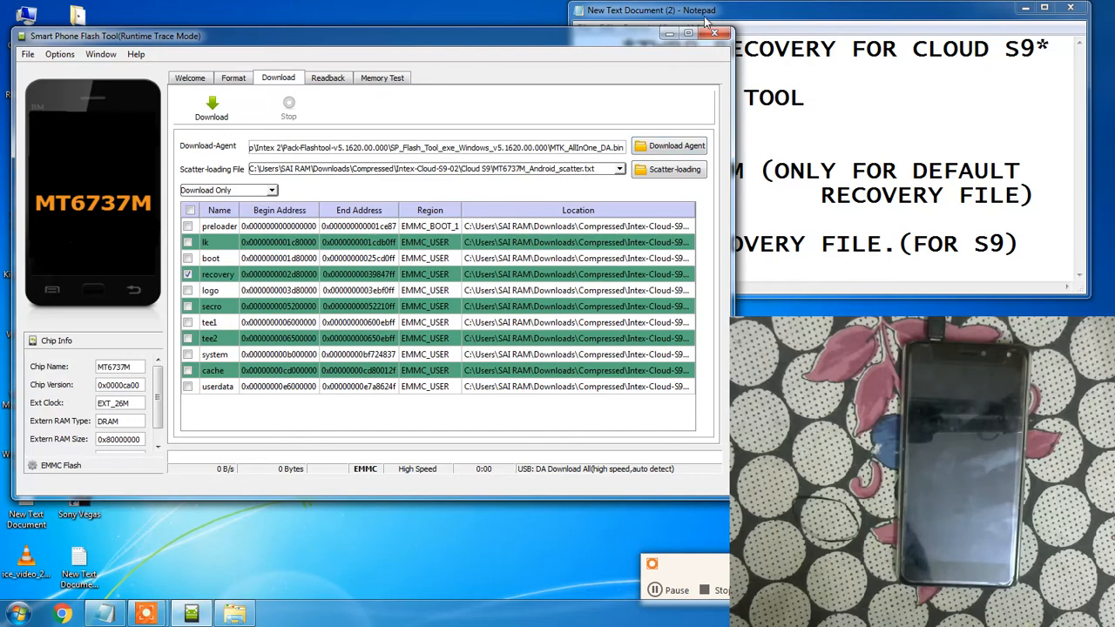